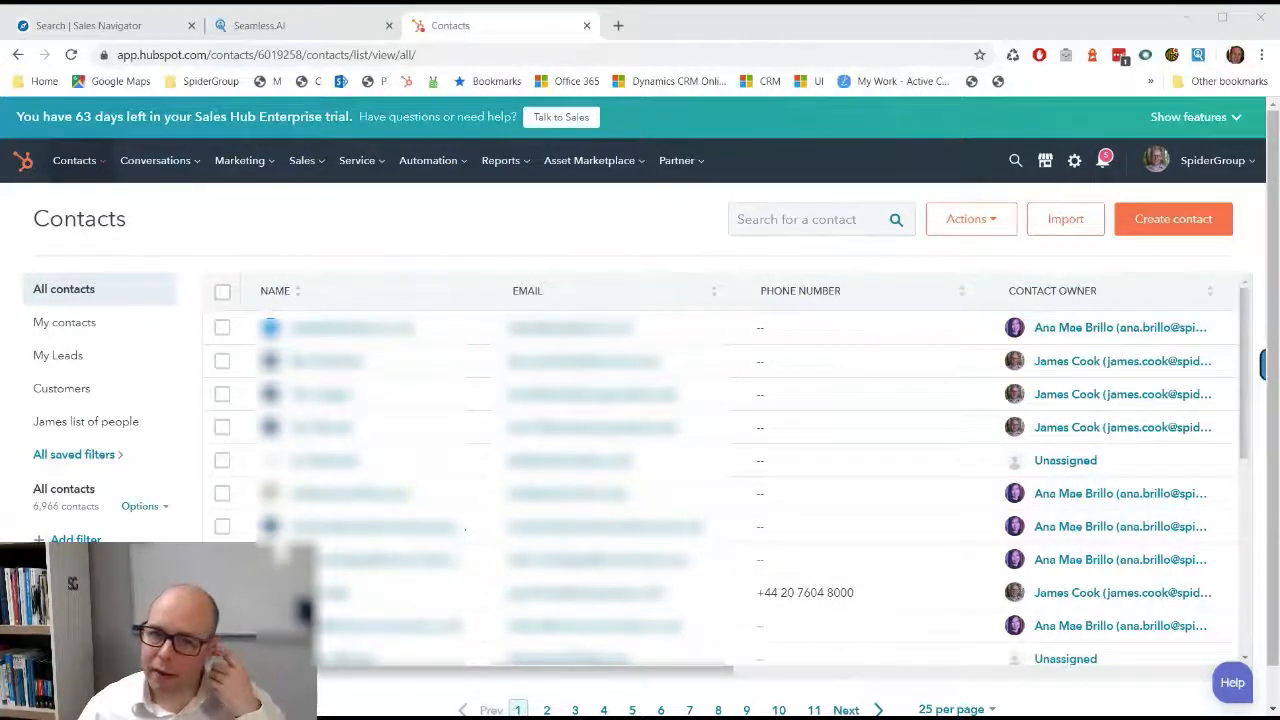
Switch to the Sales Navigator lead search and bring up the All filters dialog.
click(100, 25)
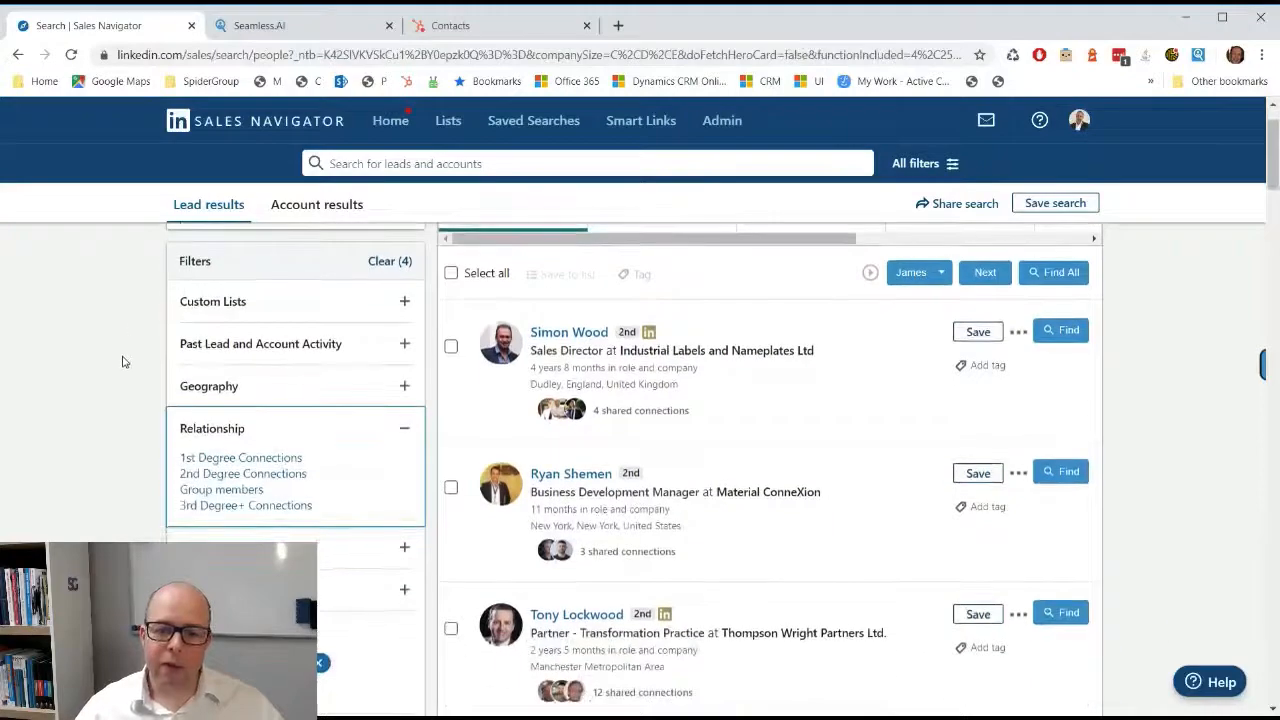
scroll(down, 3)
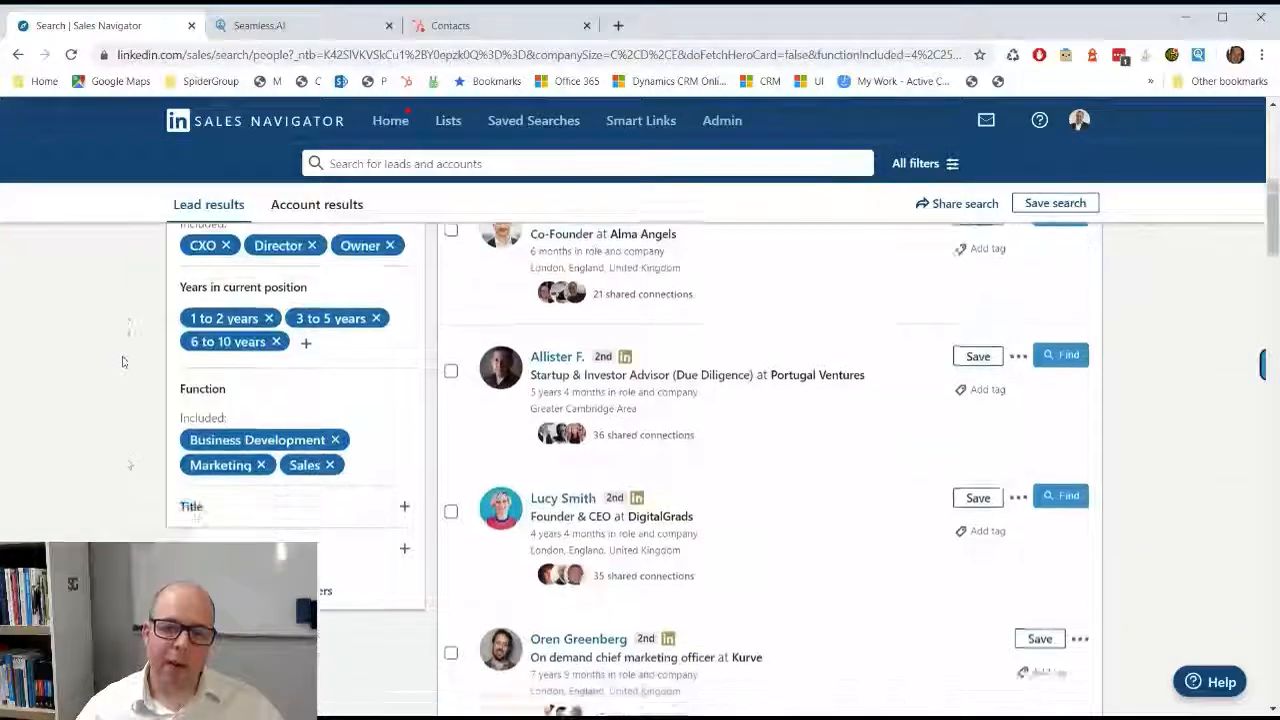
click(915, 163)
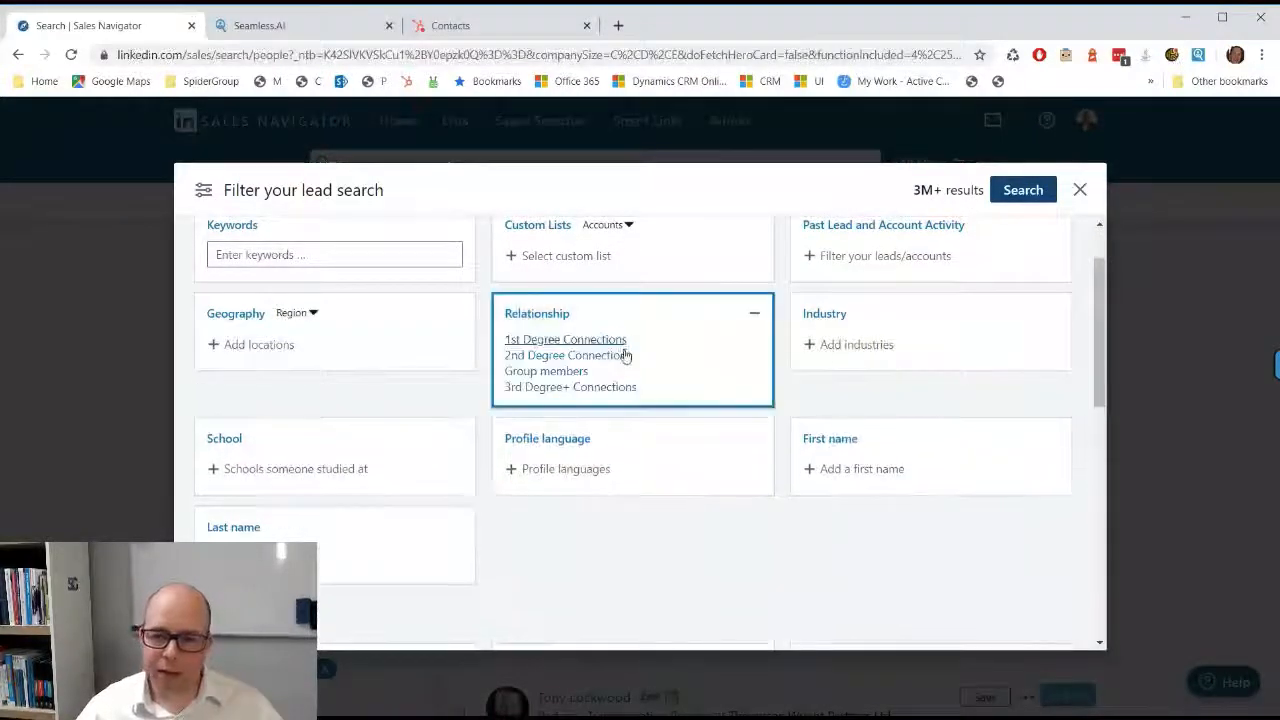
Limit the Relationship filter to 2nd Degree Connections and run the search (110K+ results).
click(567, 355)
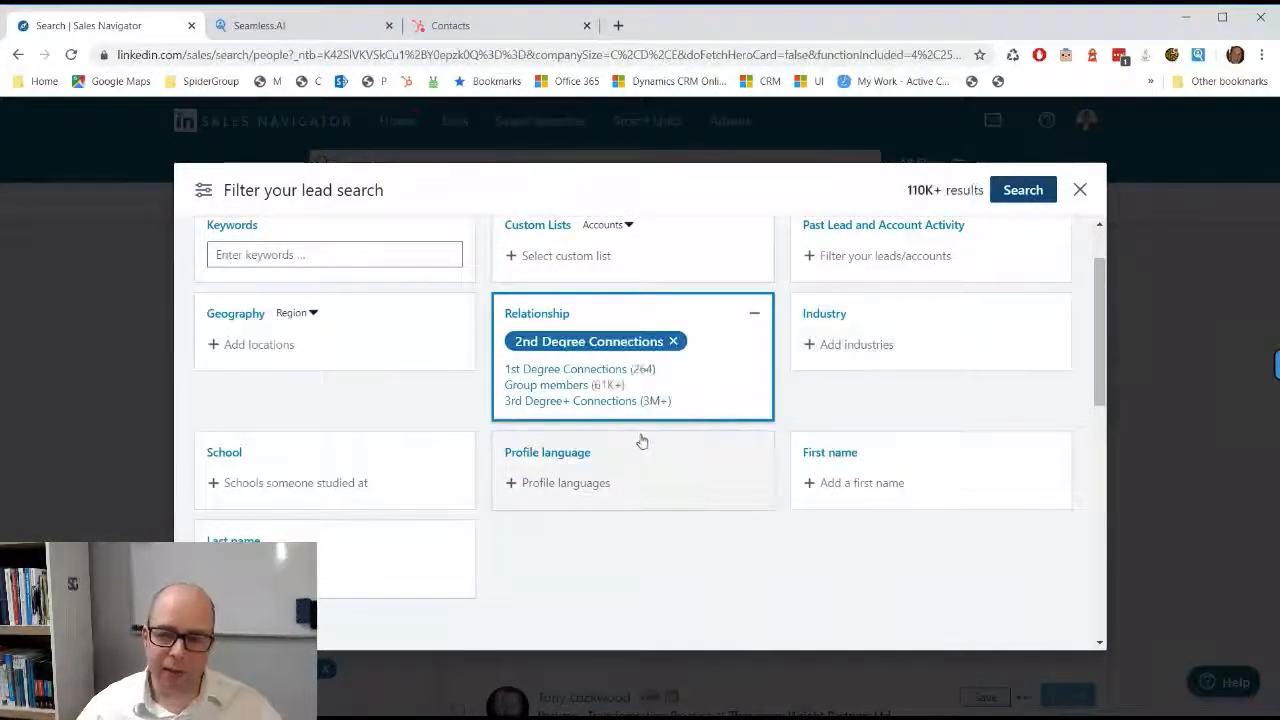
scroll(down, 3)
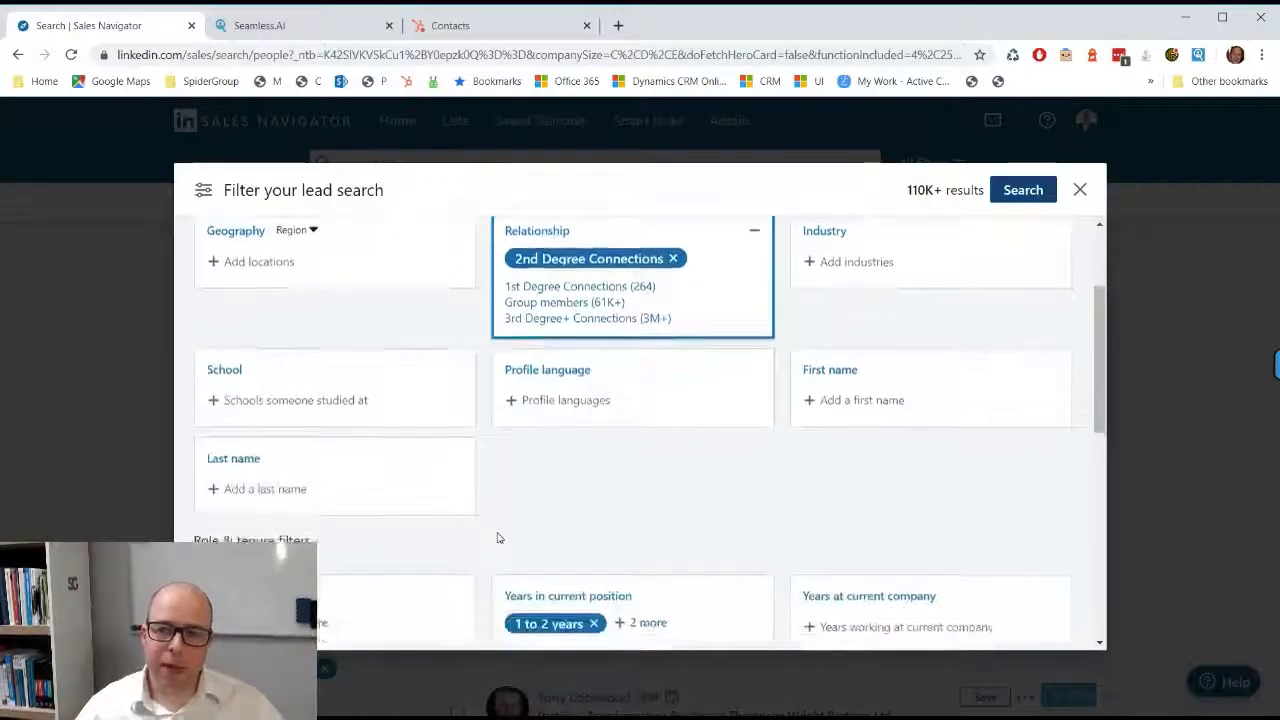
scroll(down, 3)
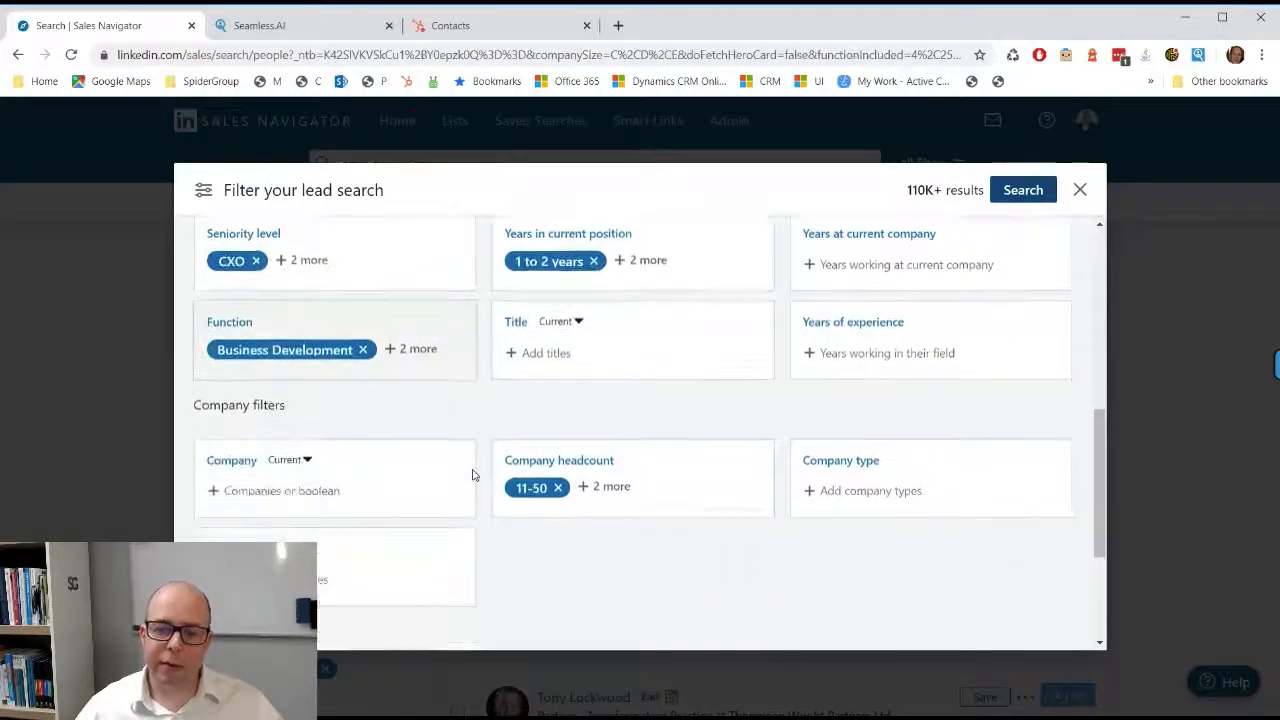
scroll(down, 3)
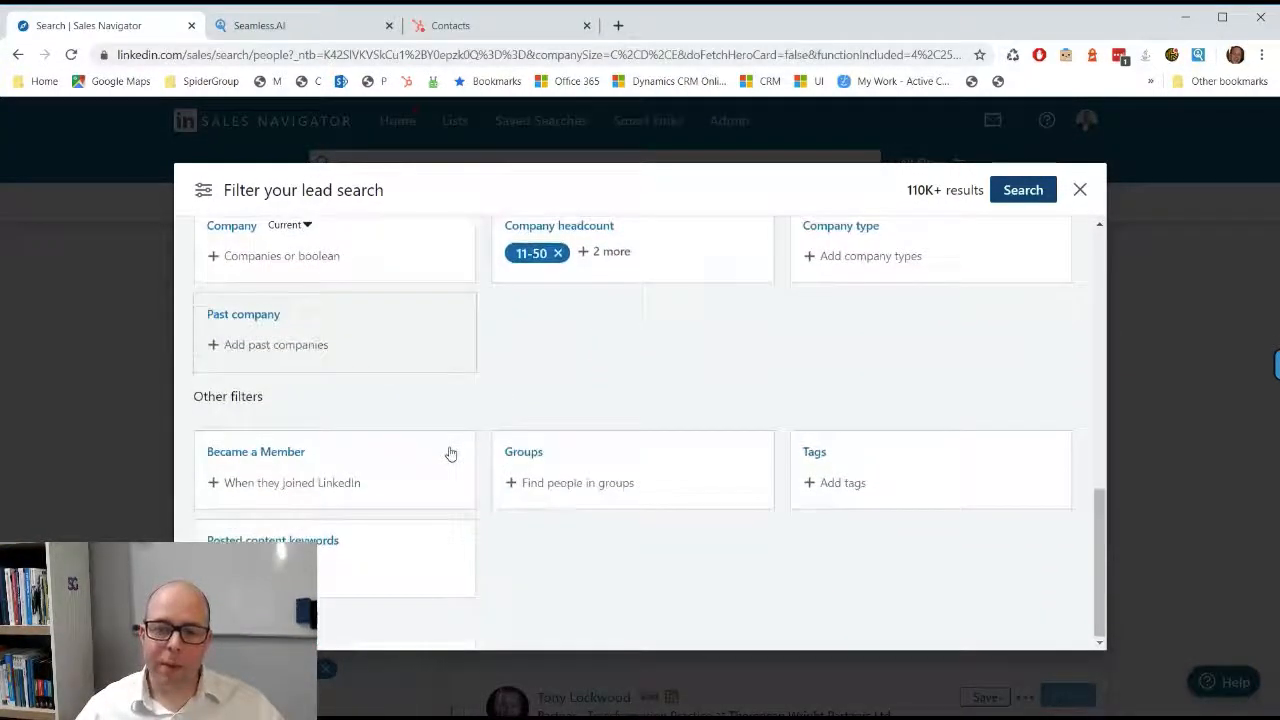
scroll(up, 3)
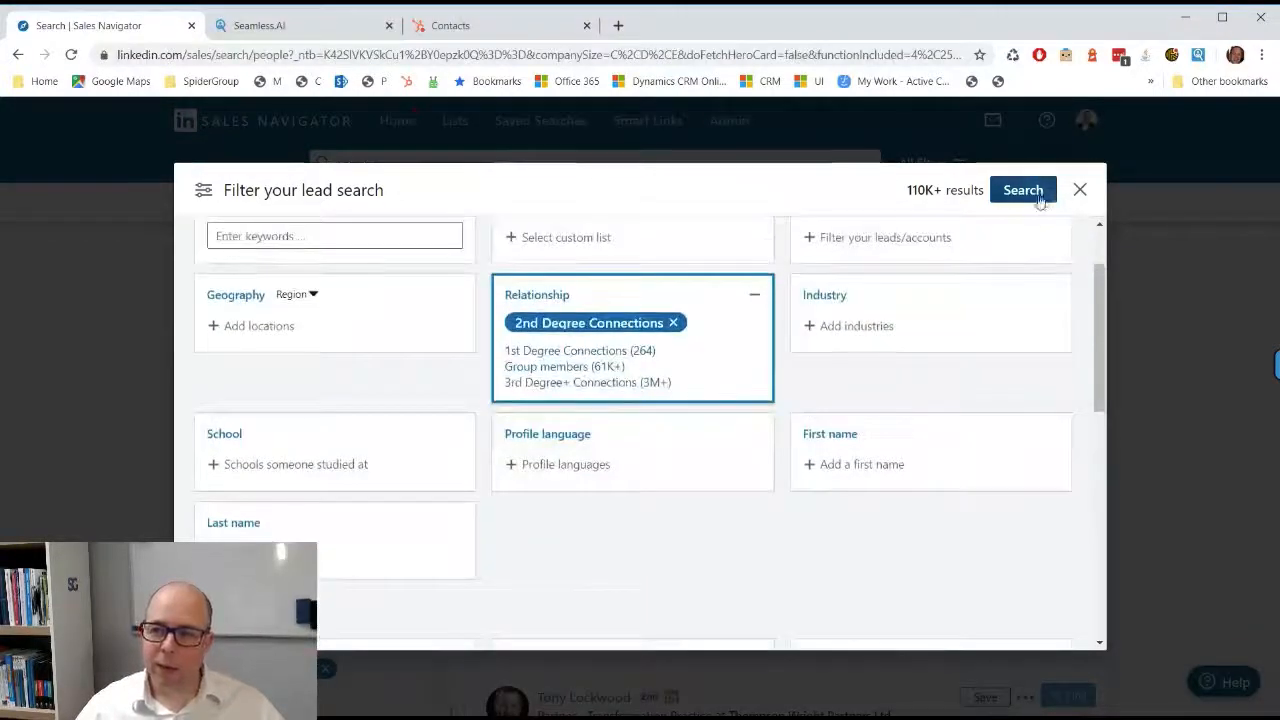
click(1022, 190)
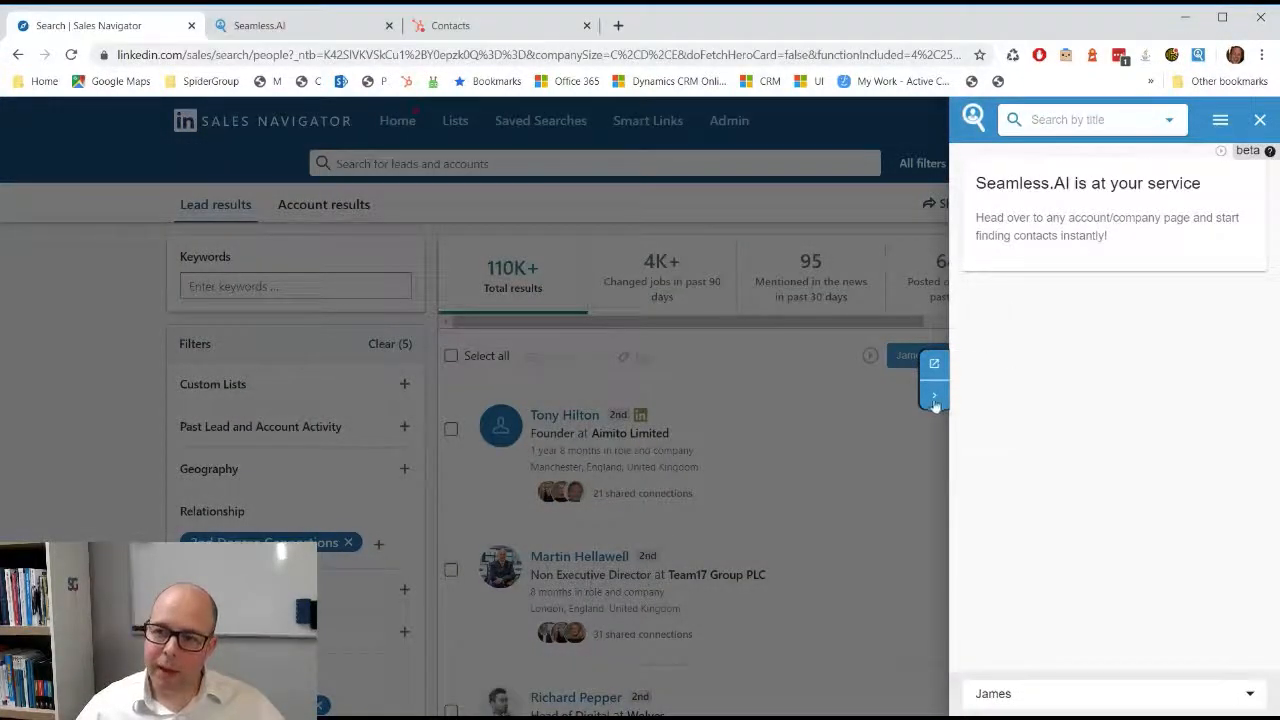
Close the Seamless.AI sidebar and advance to the next page of 2nd-degree leads.
click(1260, 119)
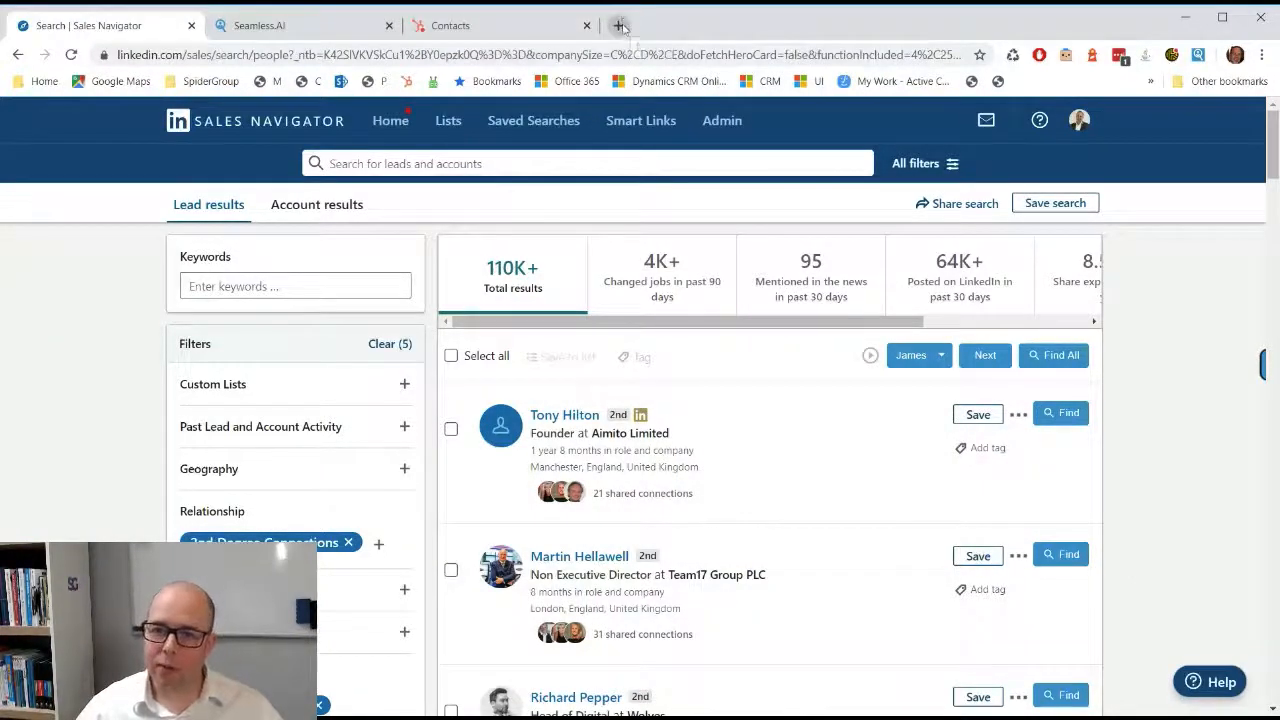
mouse_move(620, 25)
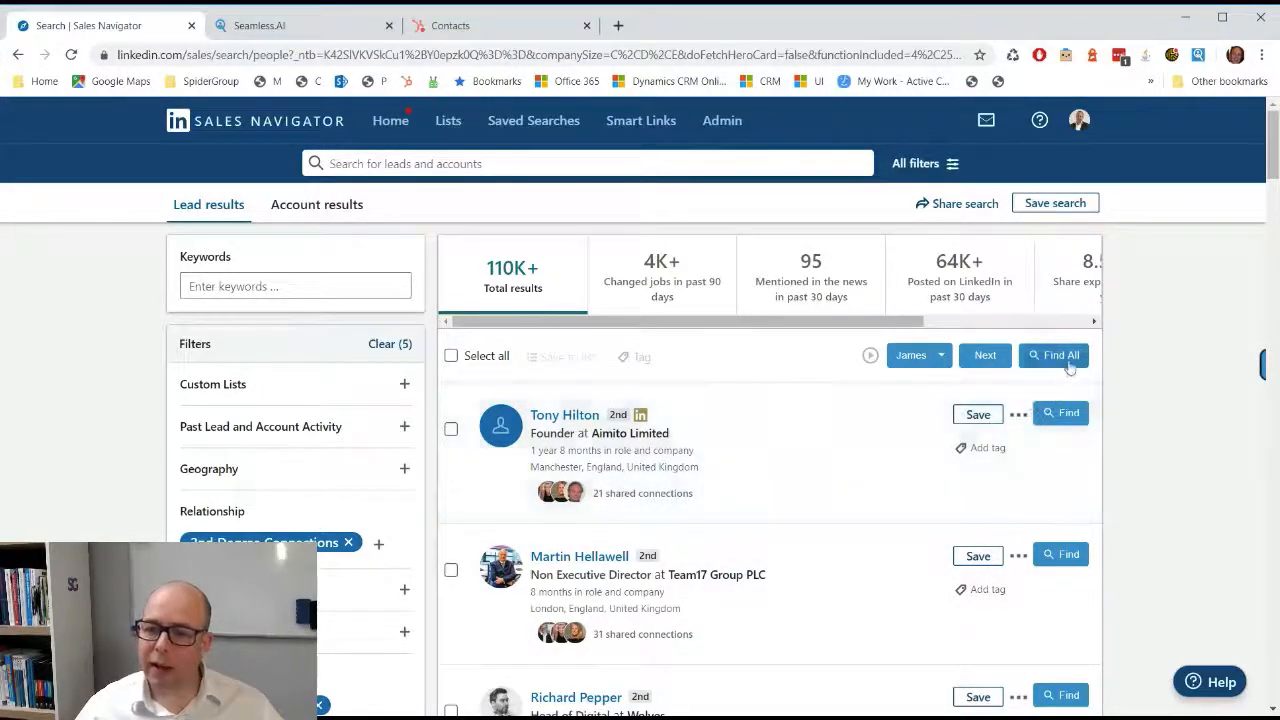
scroll(down, 3)
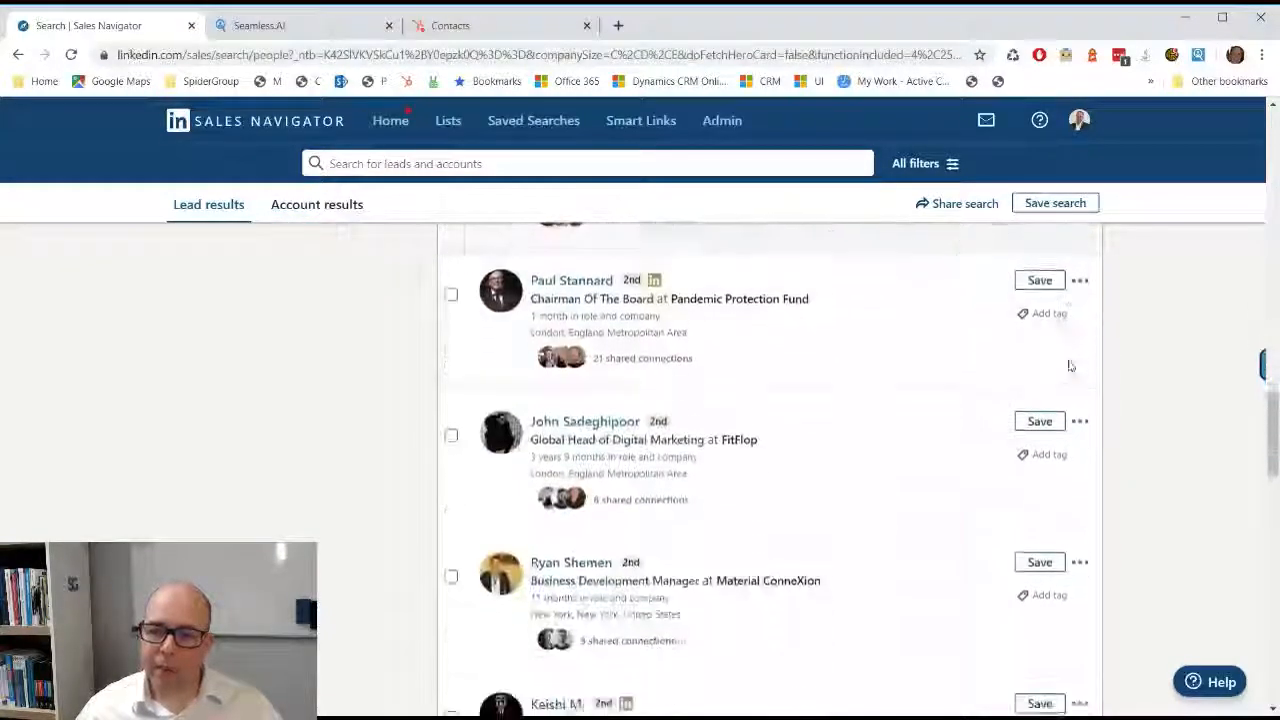
scroll(down, 3)
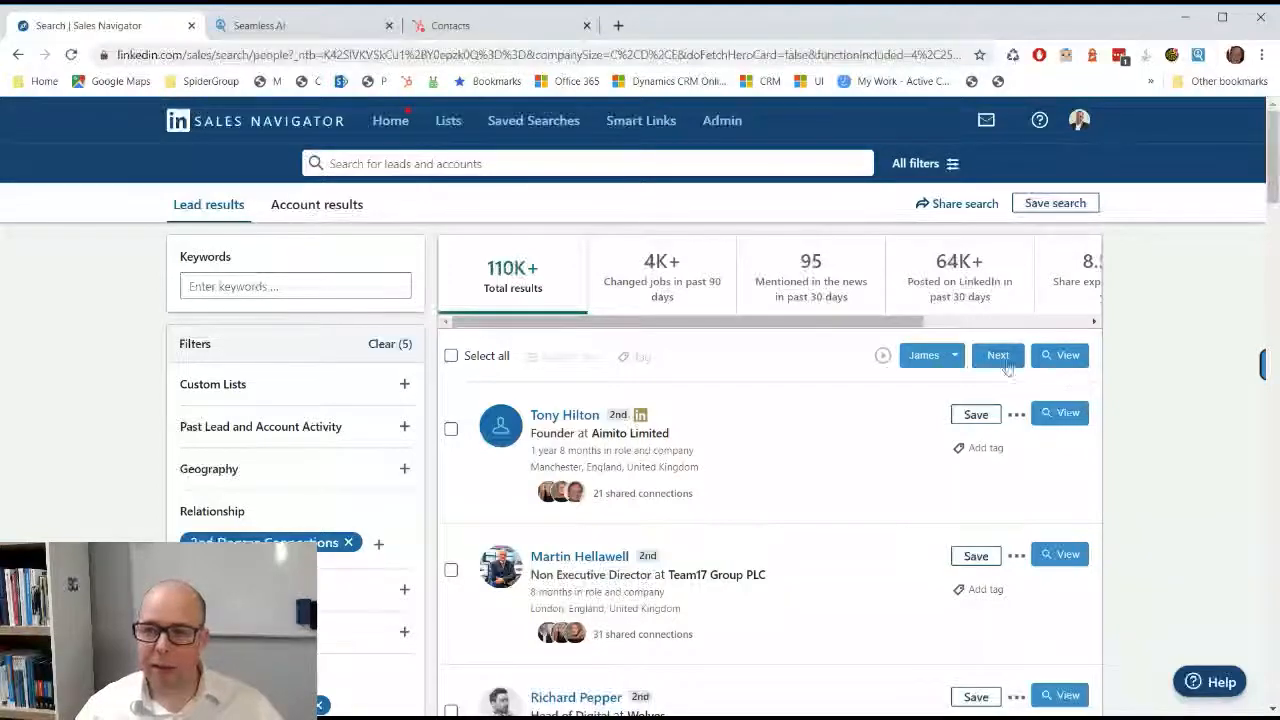
click(997, 355)
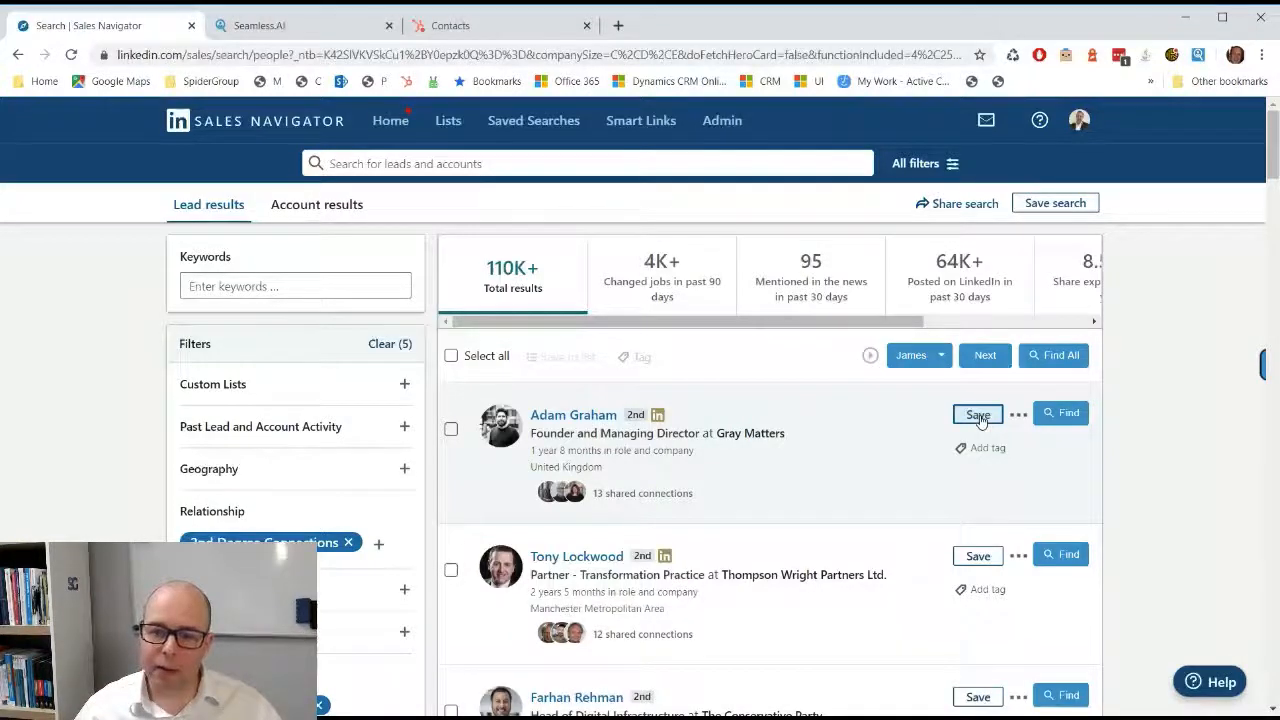
scroll(down, 3)
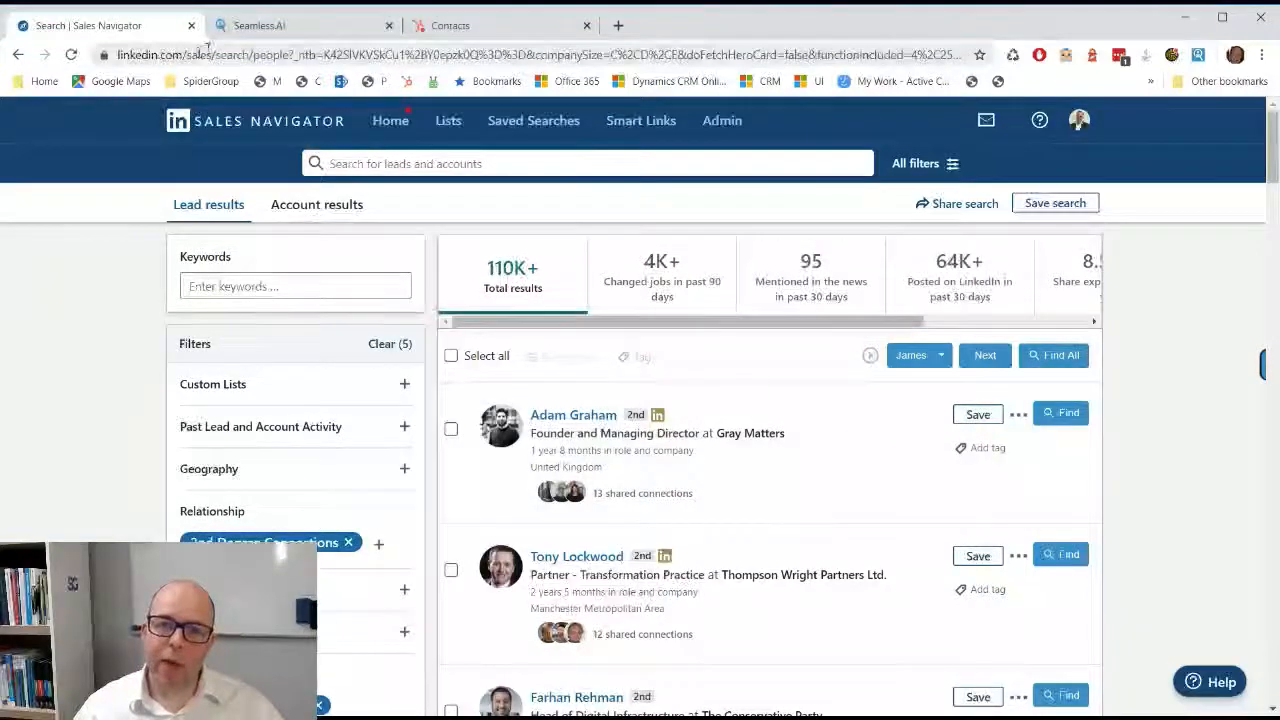
Reload Seamless.AI after its error and show the My Contacts saved list.
click(300, 25)
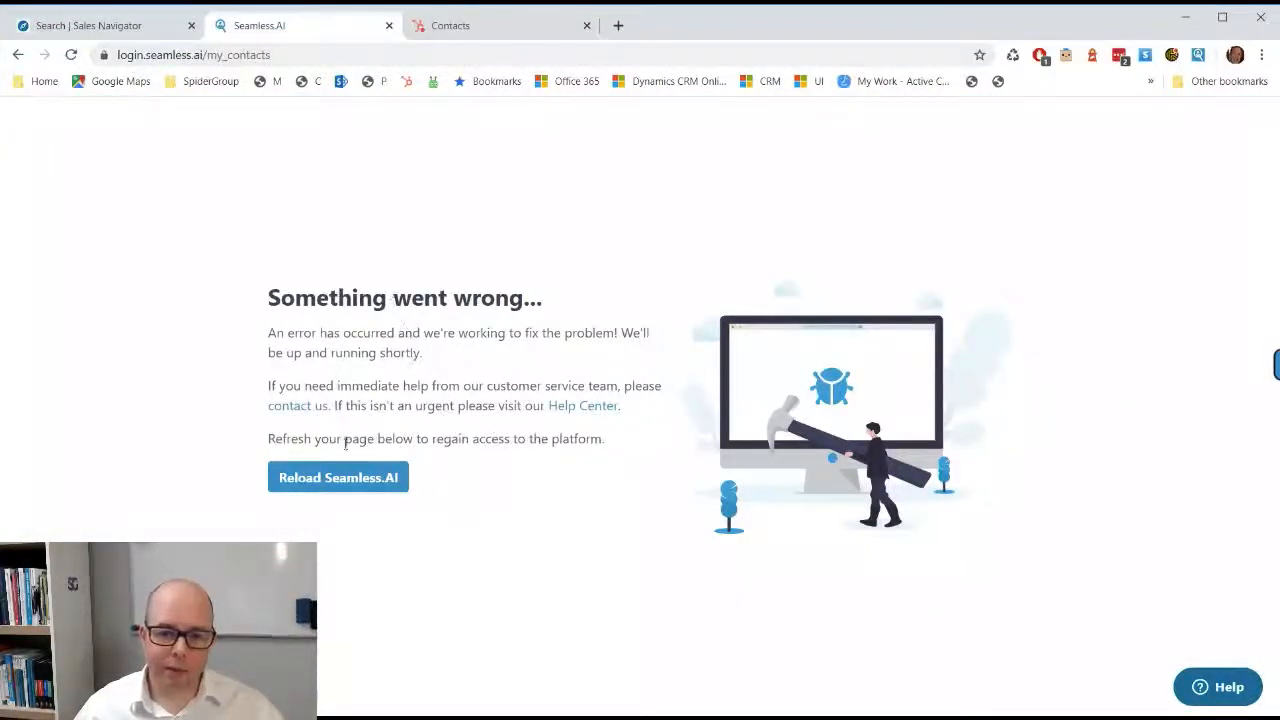
click(338, 477)
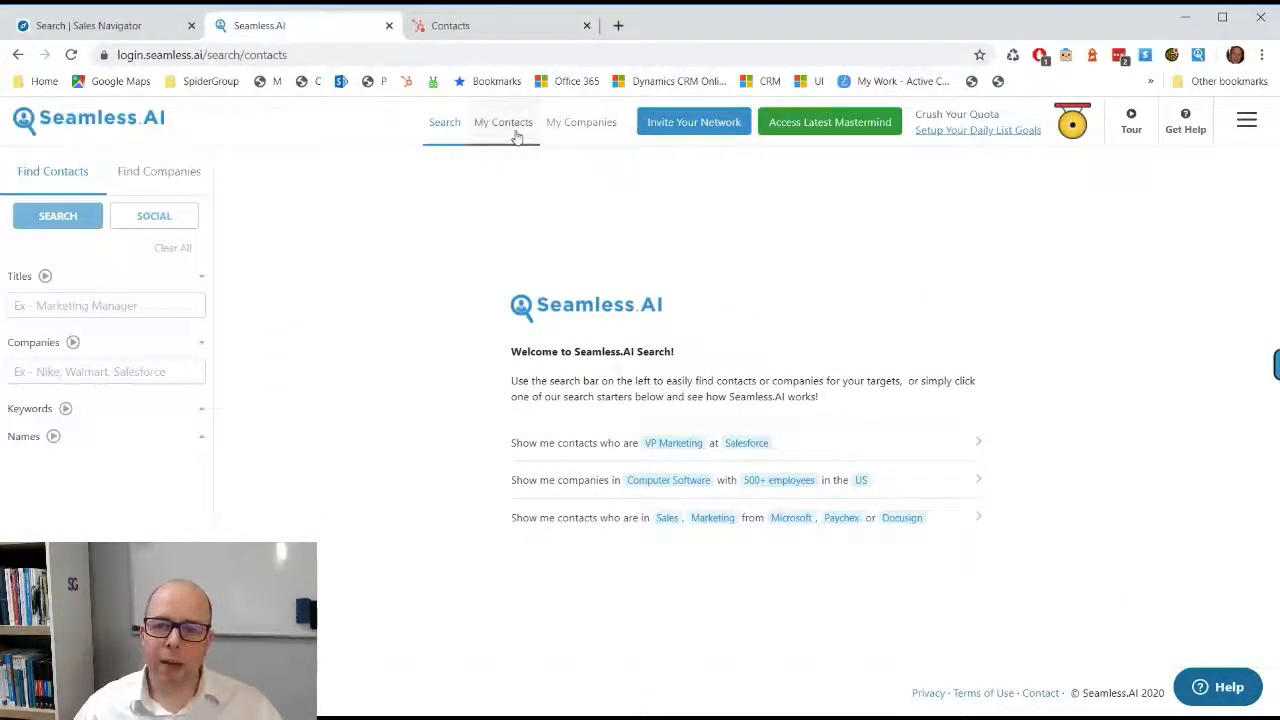
click(503, 121)
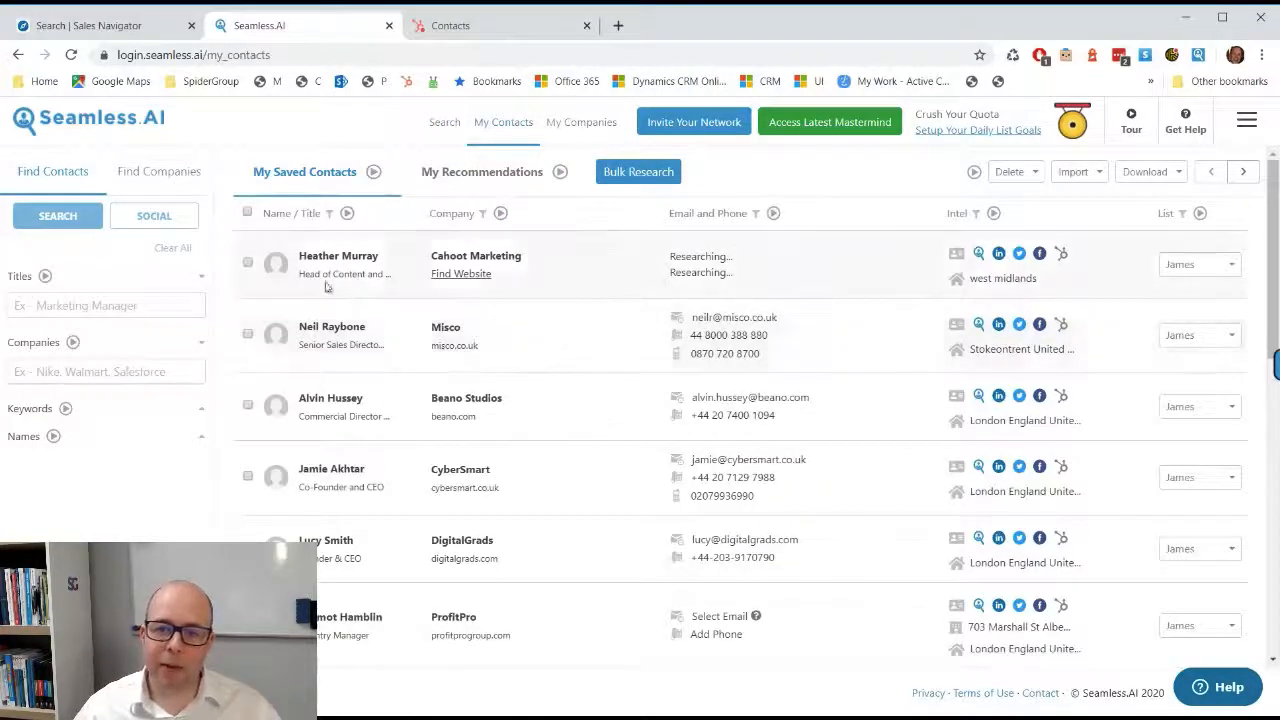
mouse_move(567, 456)
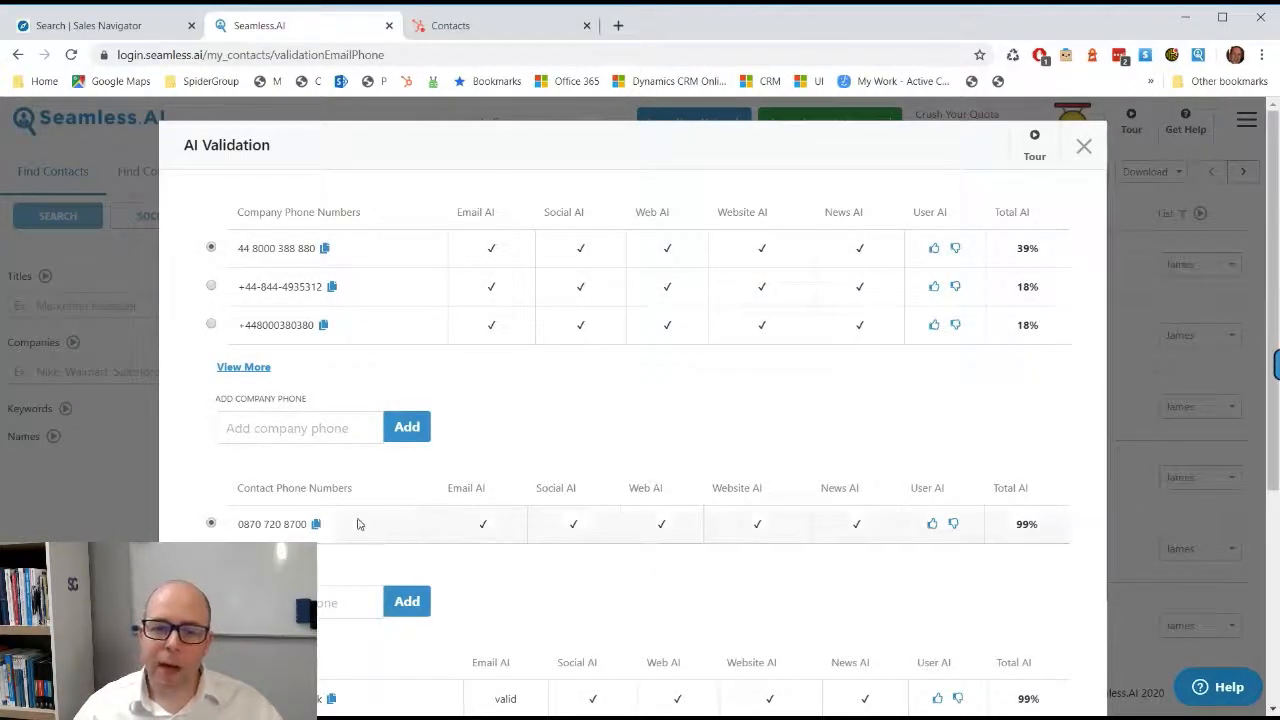
scroll(down, 3)
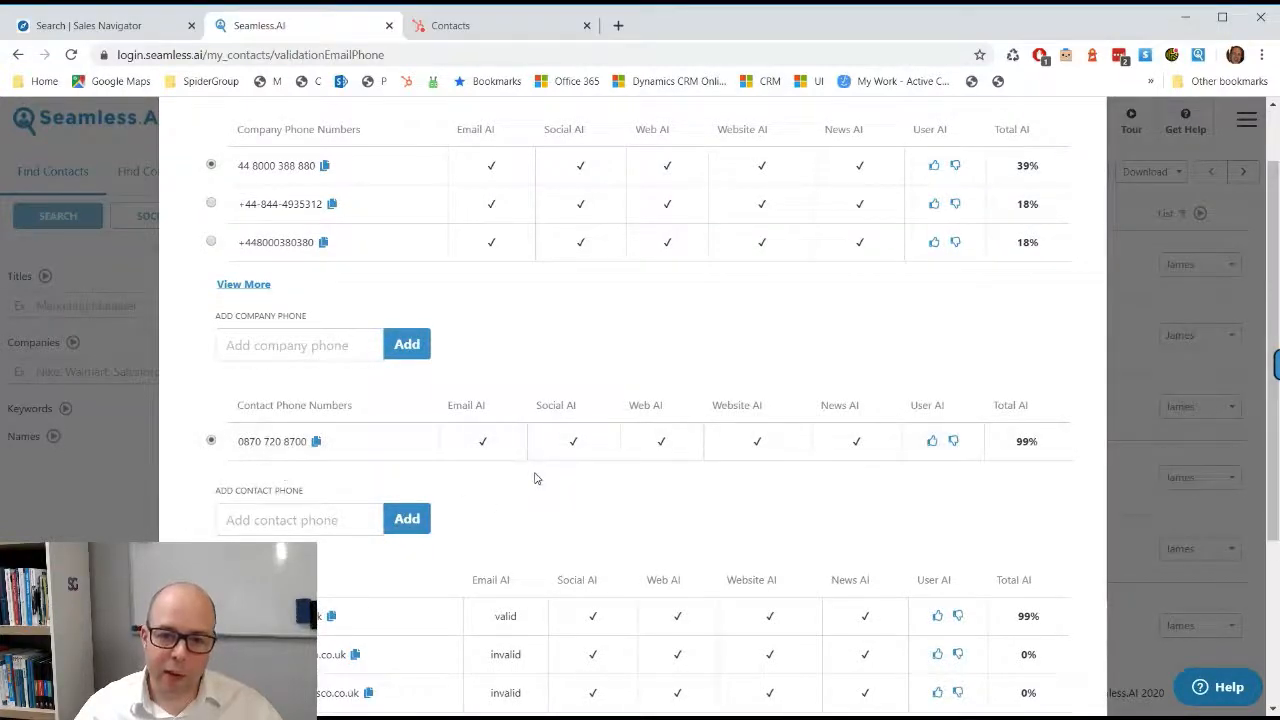
scroll(down, 3)
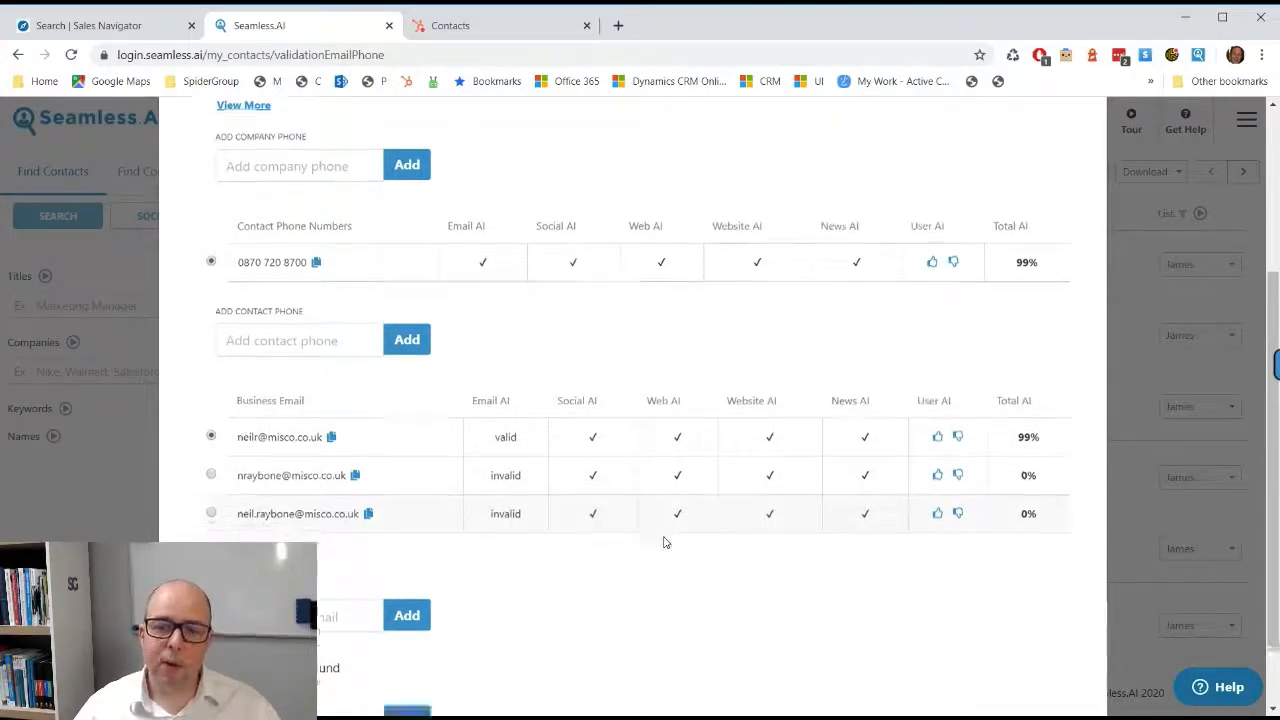
scroll(up, 3)
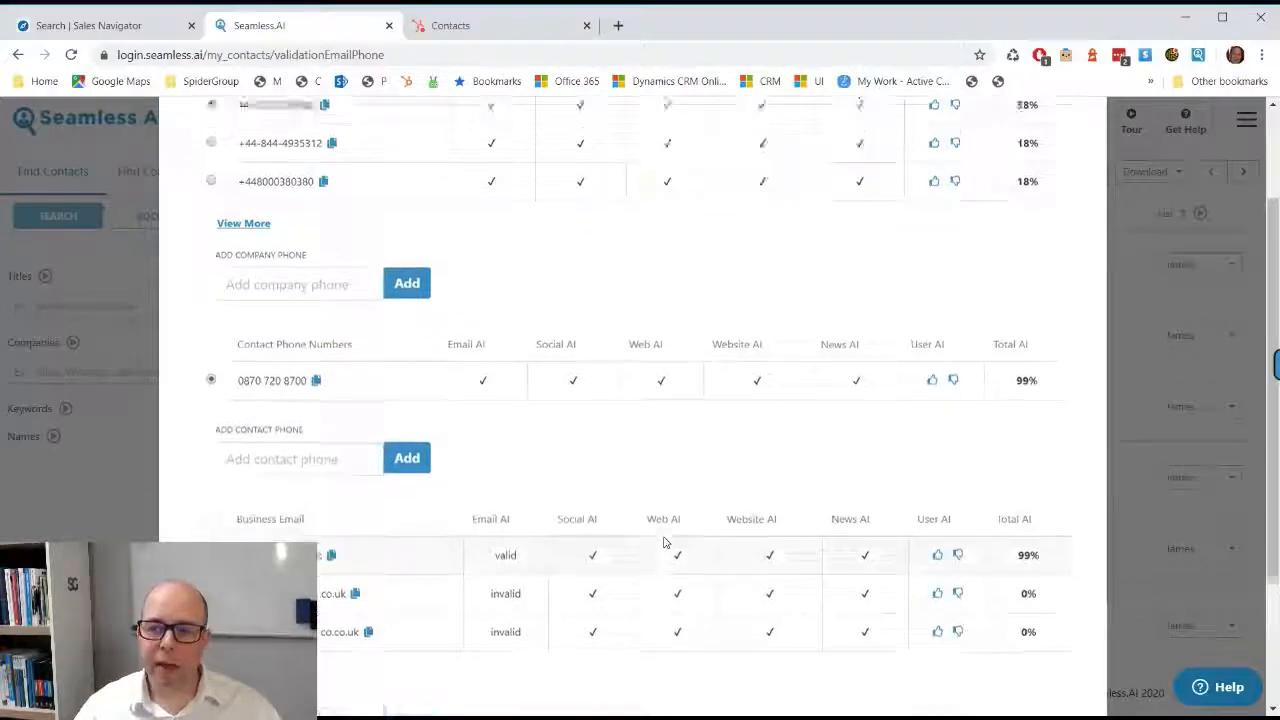
scroll(up, 3)
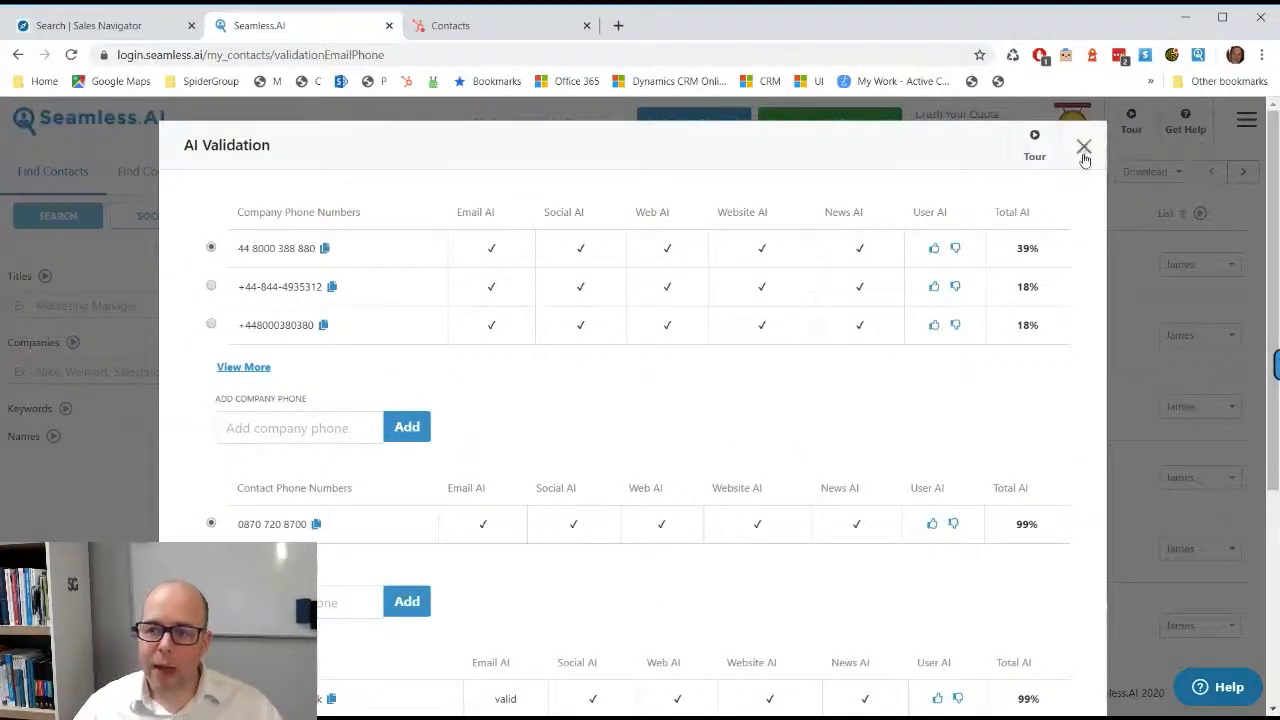
click(1084, 147)
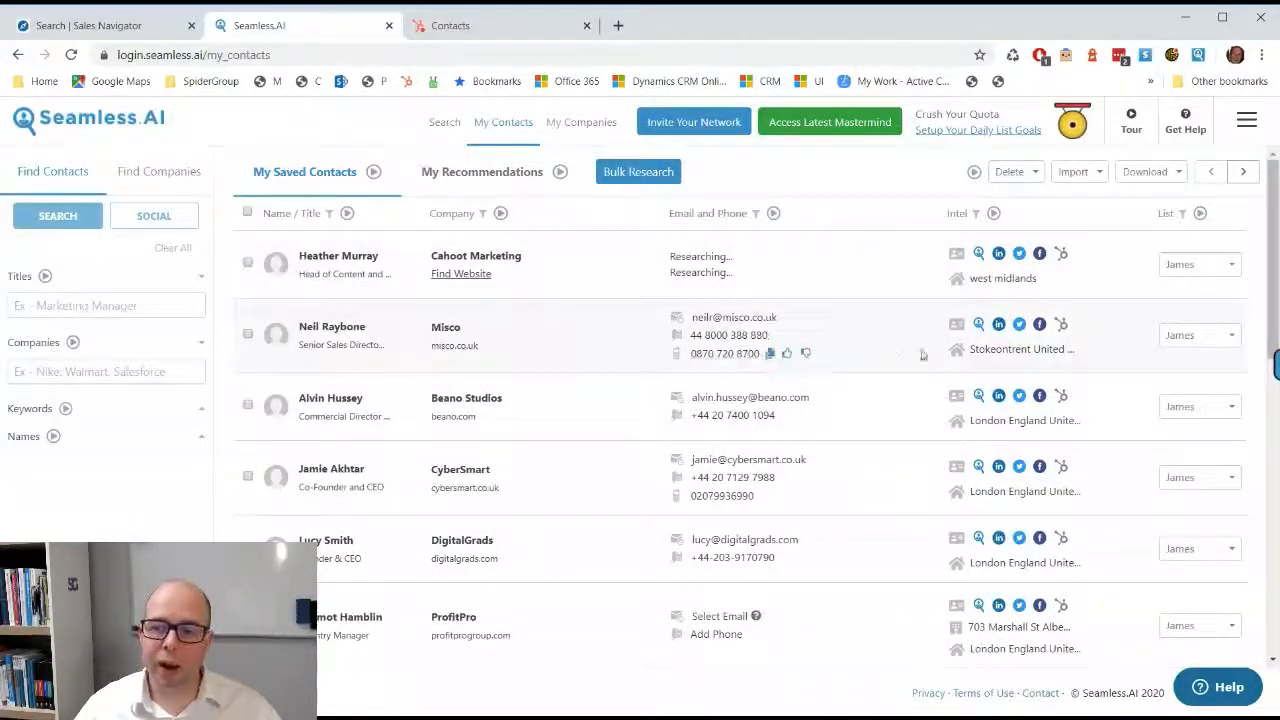
mouse_move(1114, 160)
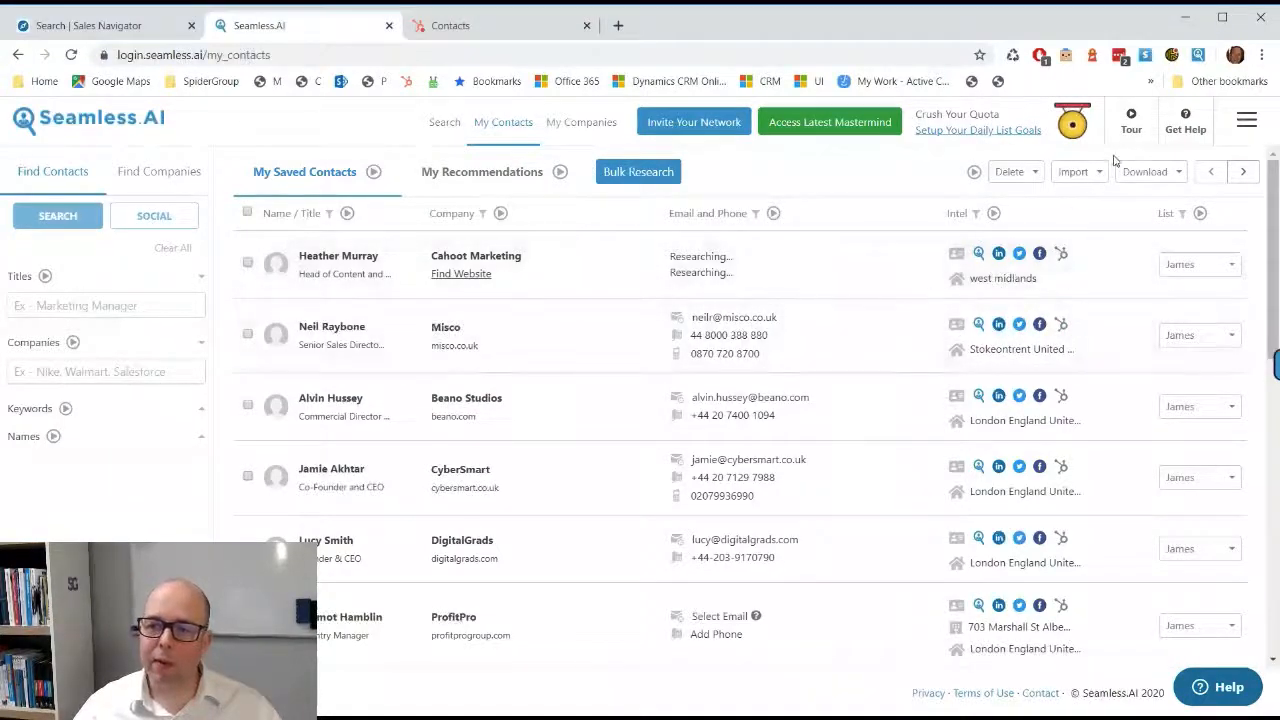
mouse_move(1063, 326)
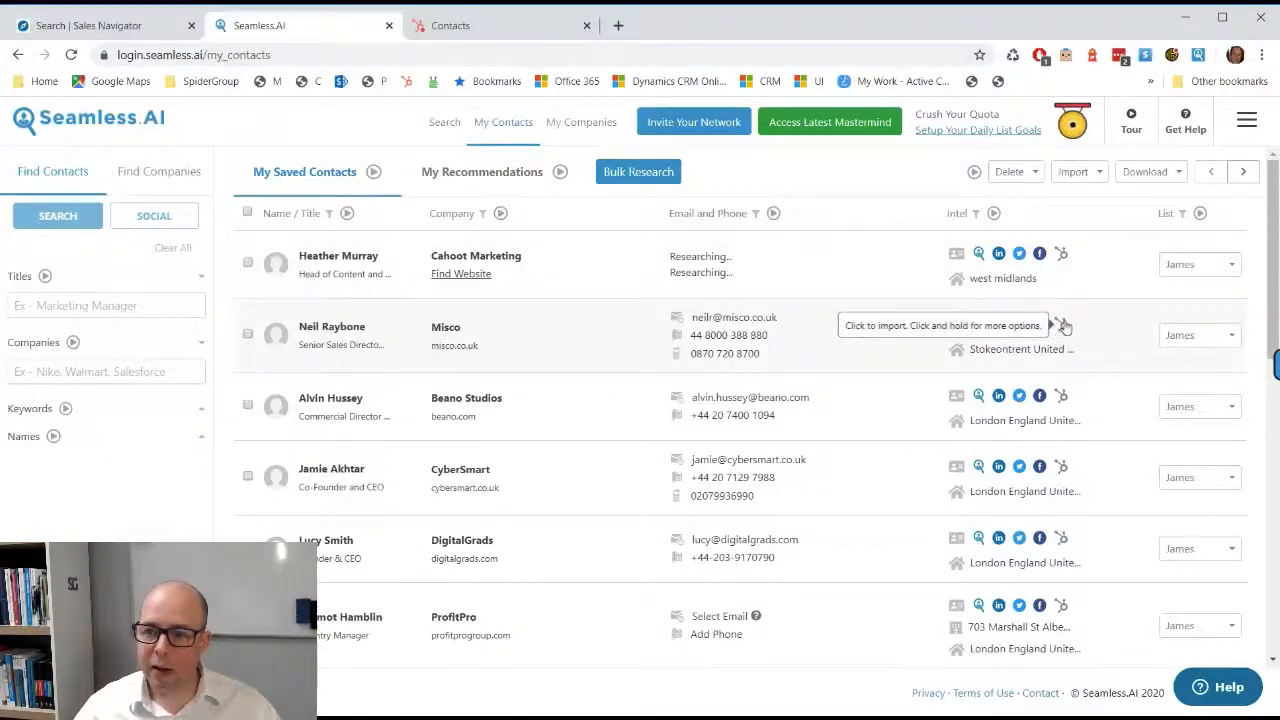
mouse_move(1103, 336)
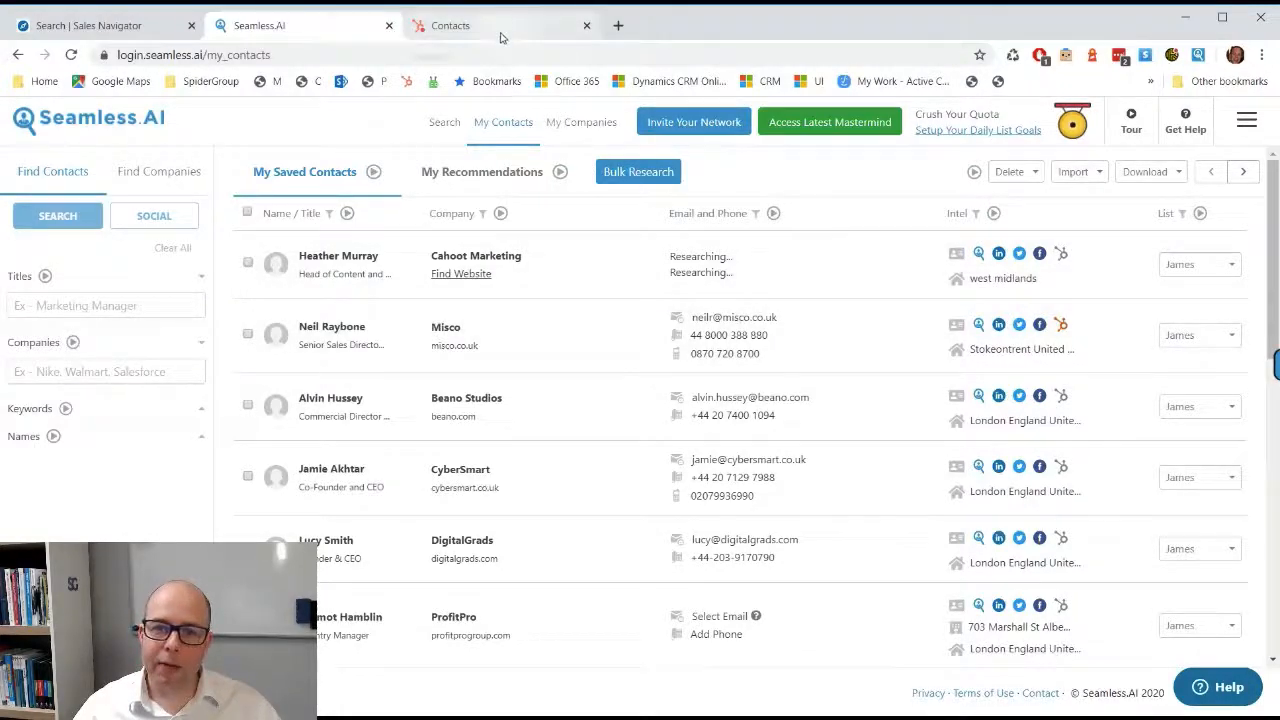
click(470, 25)
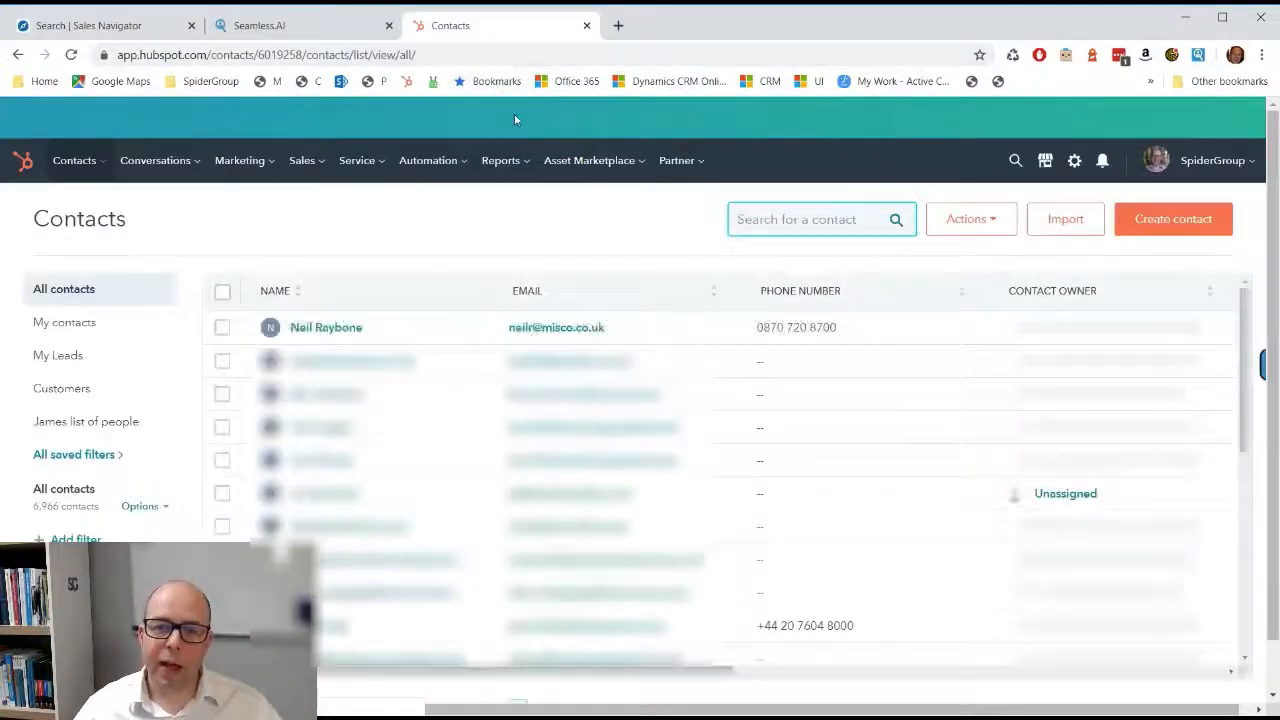
click(326, 327)
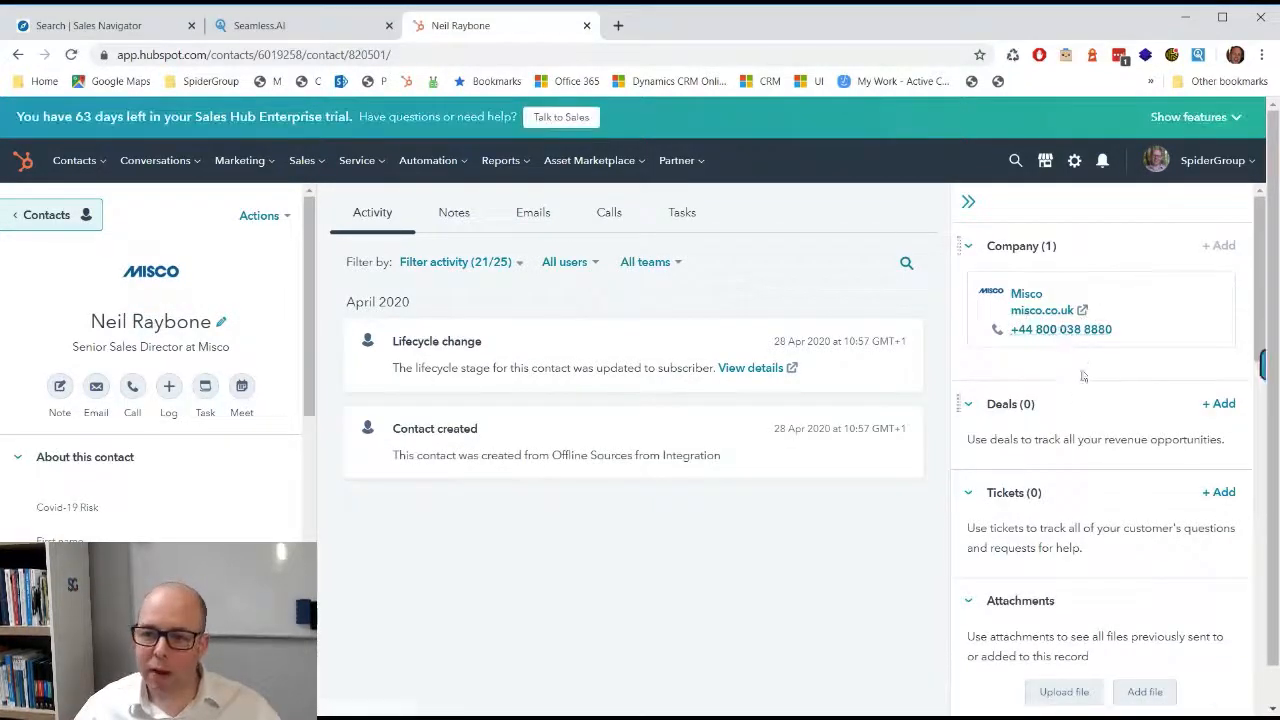
scroll(down, 3)
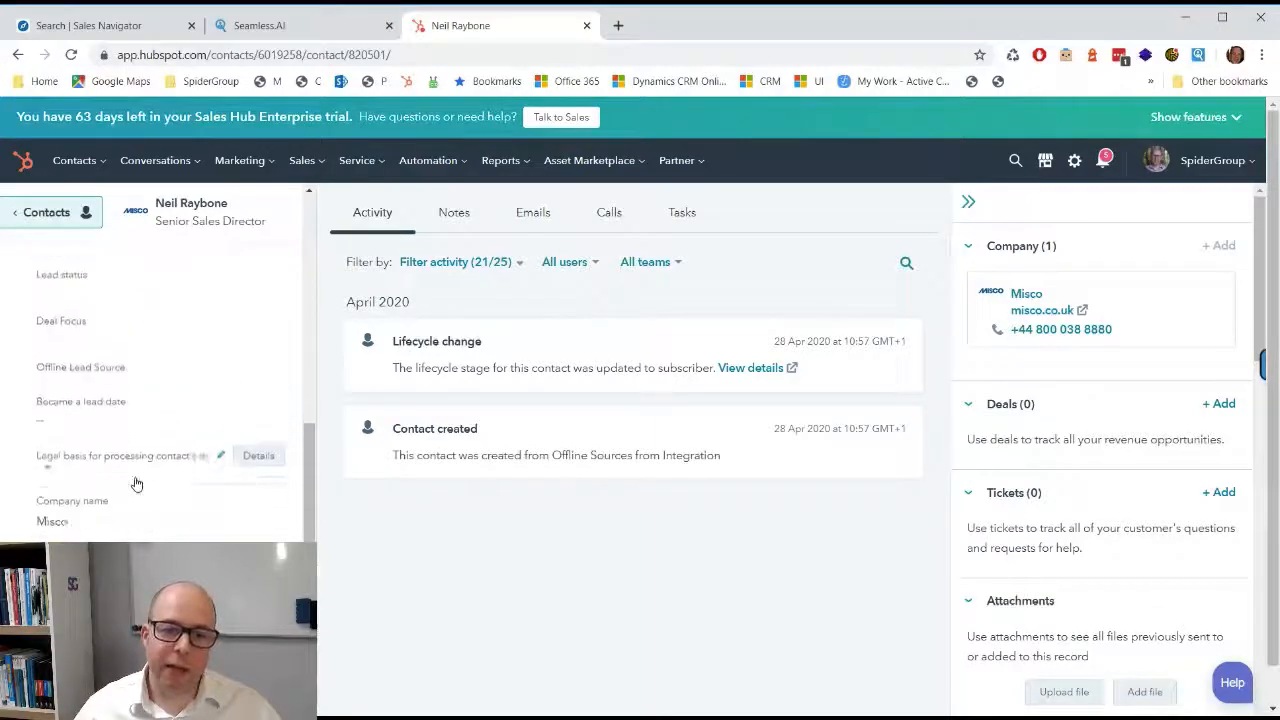
scroll(down, 3)
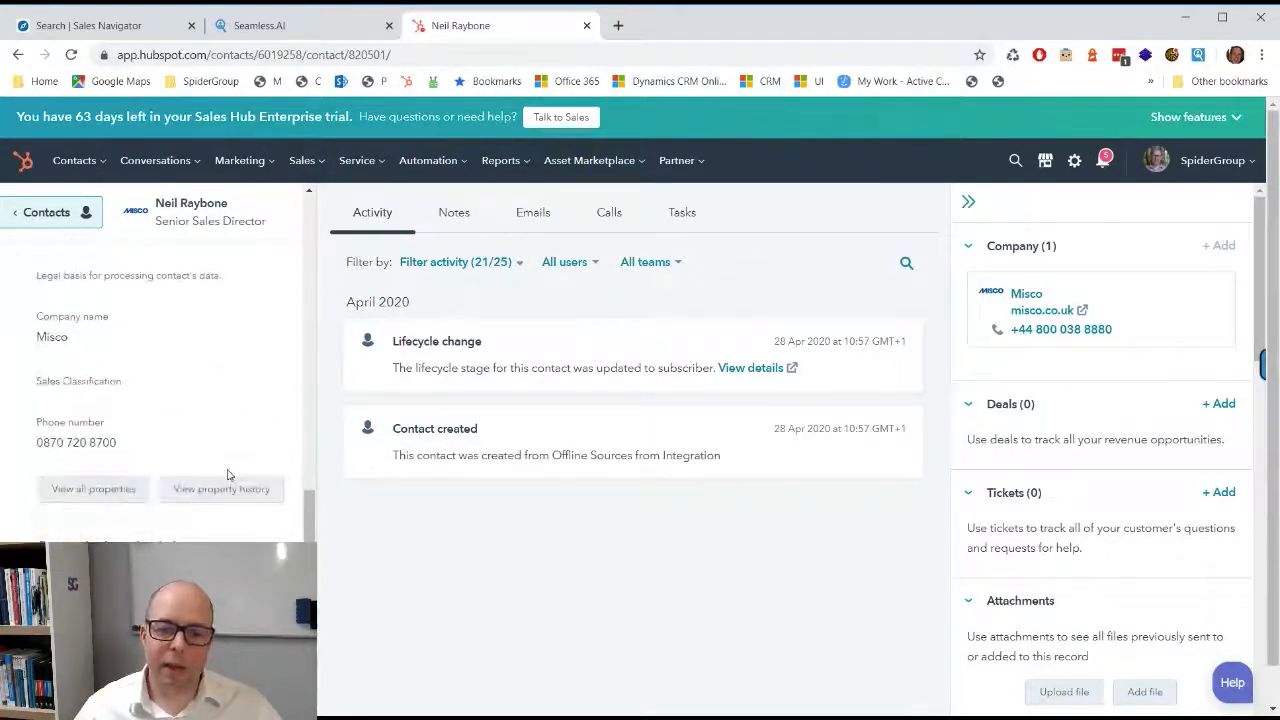
scroll(up, 3)
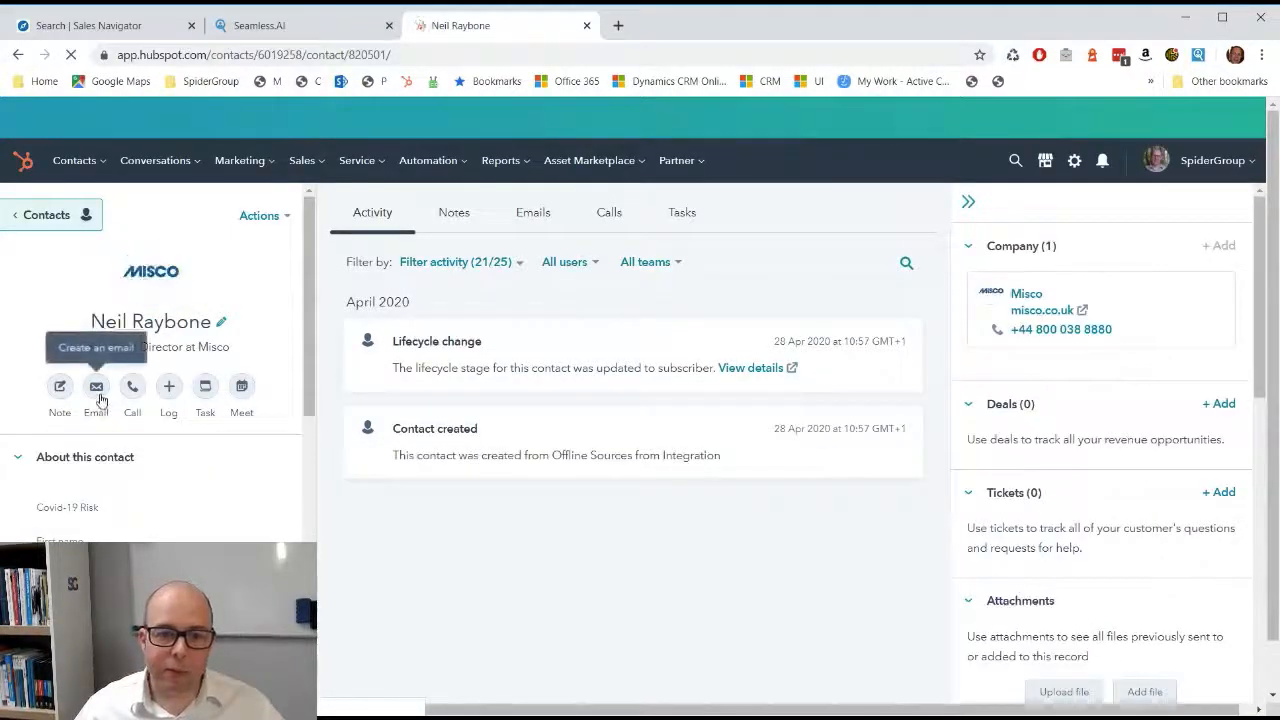
click(96, 392)
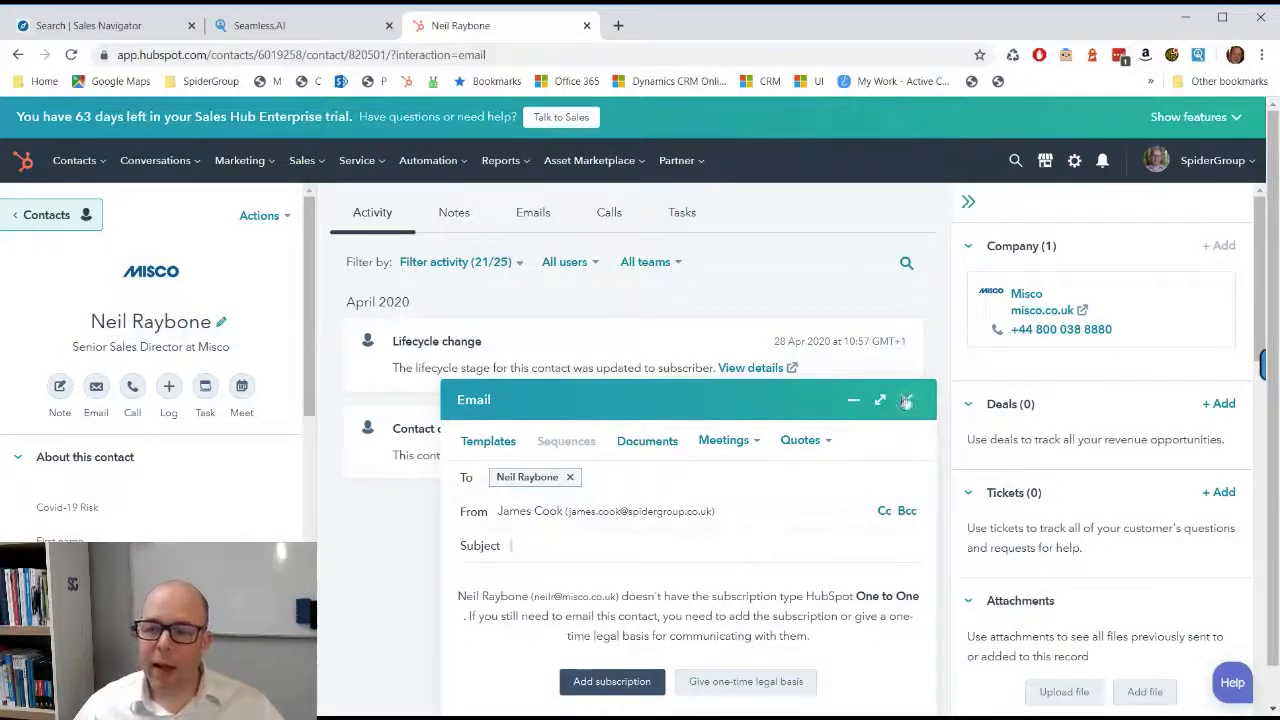
click(906, 400)
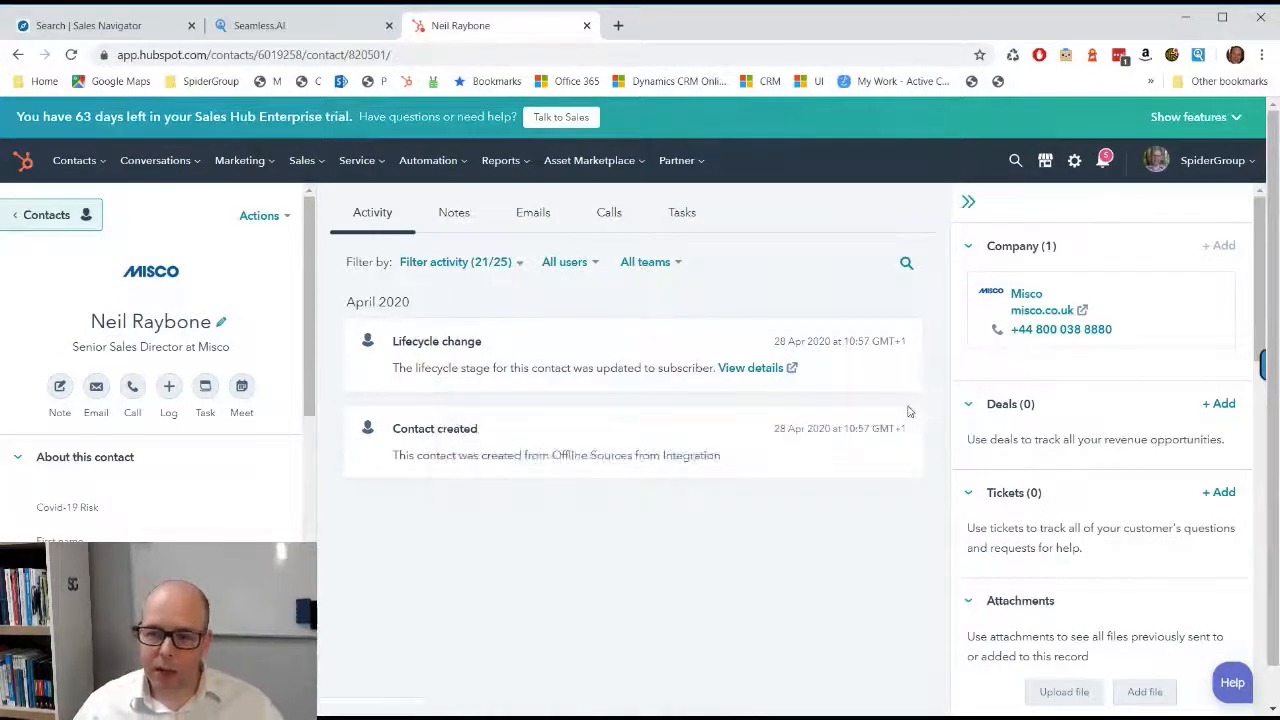
mouse_move(372, 544)
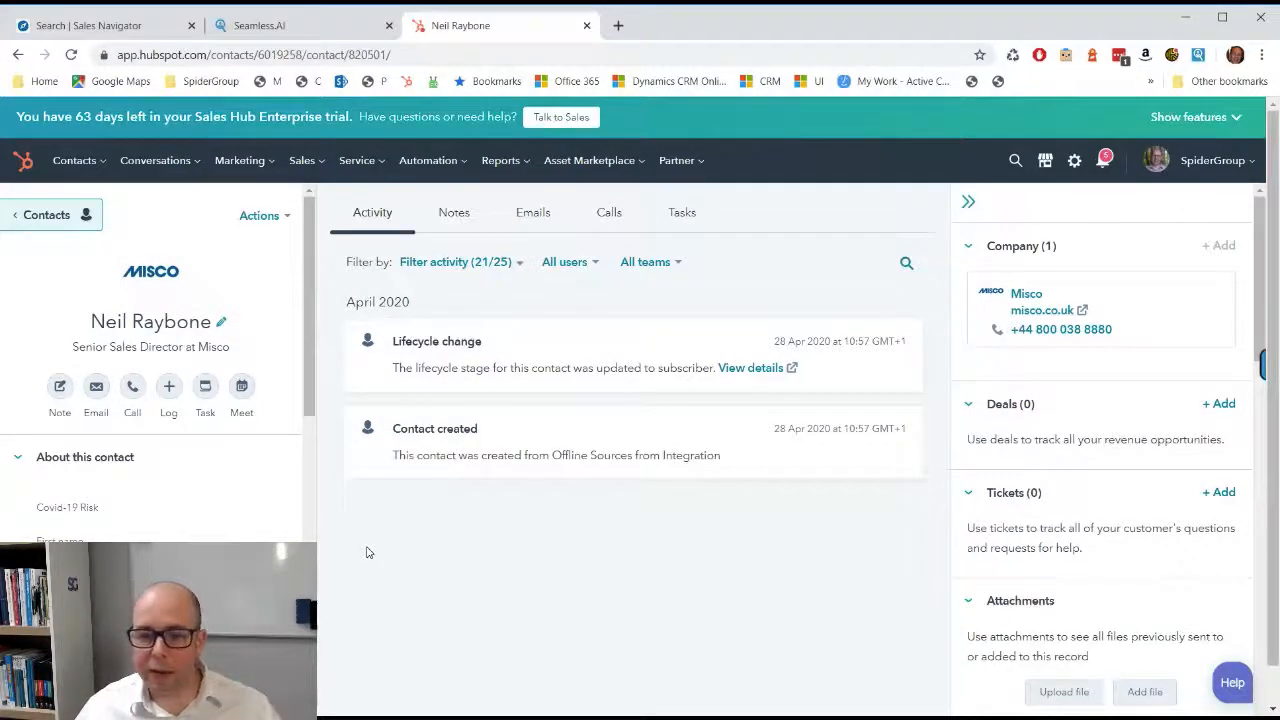
mouse_move(703, 492)
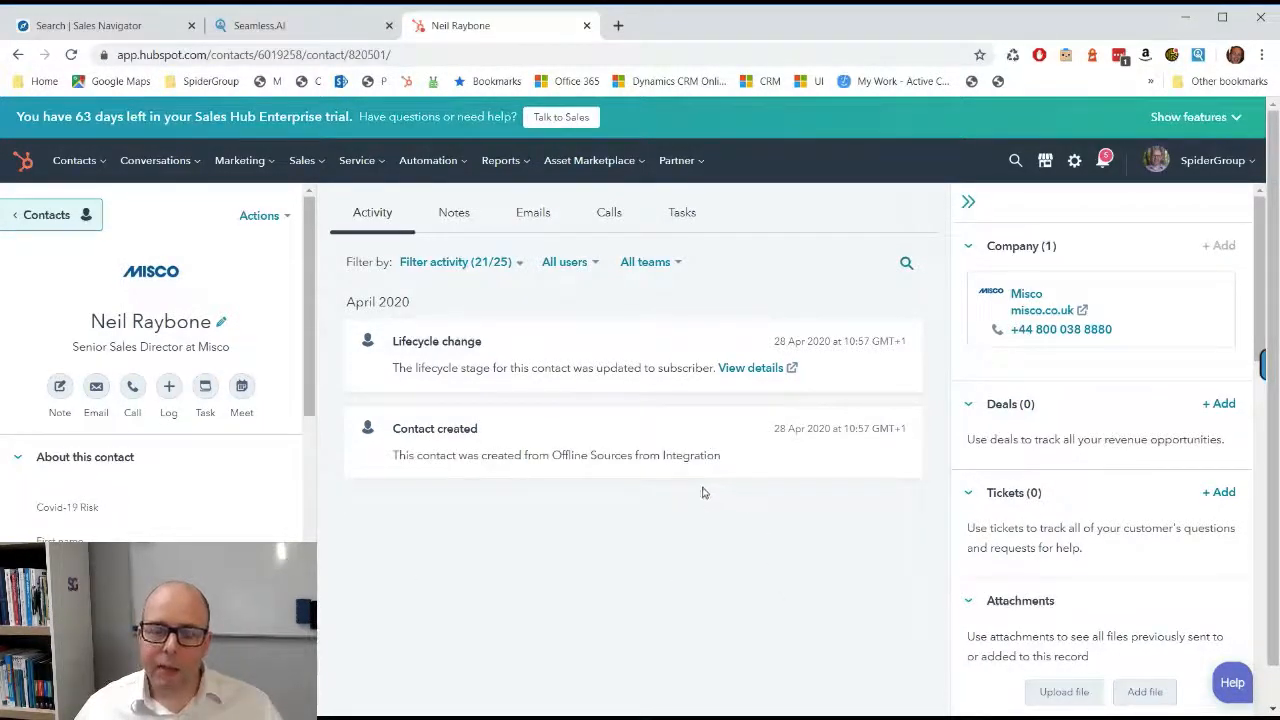
mouse_move(835, 558)
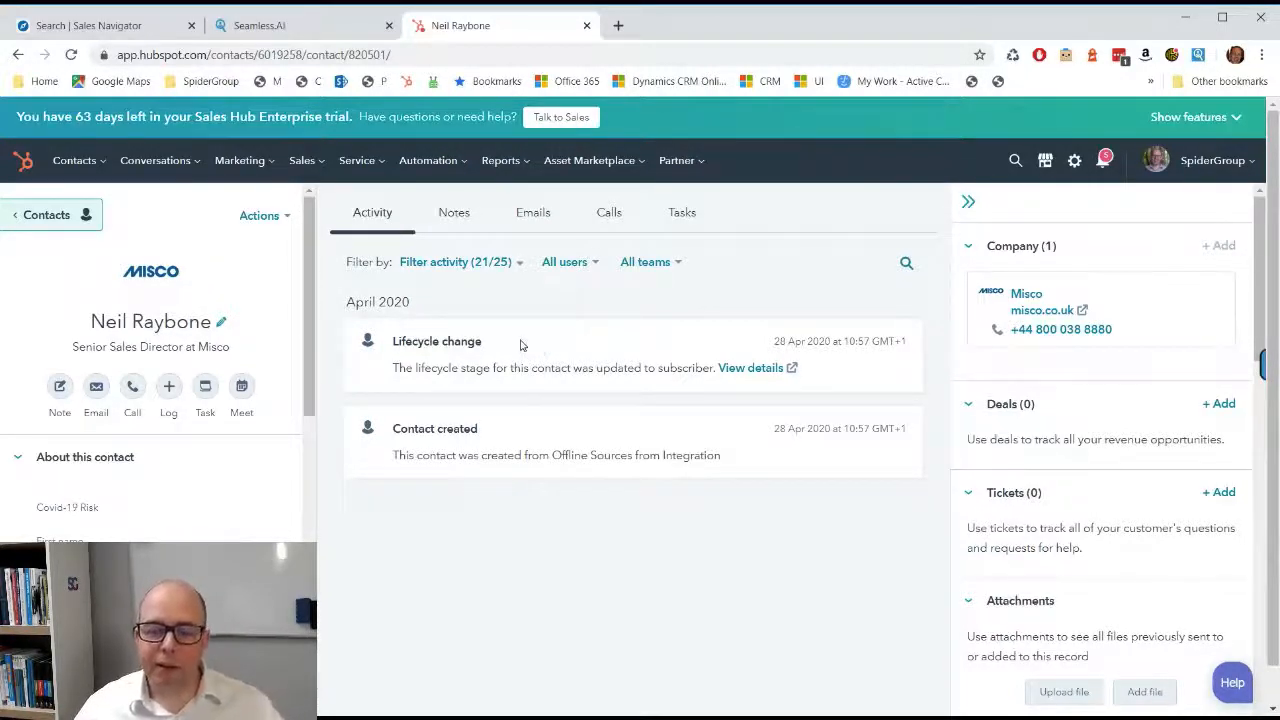
mouse_move(557, 317)
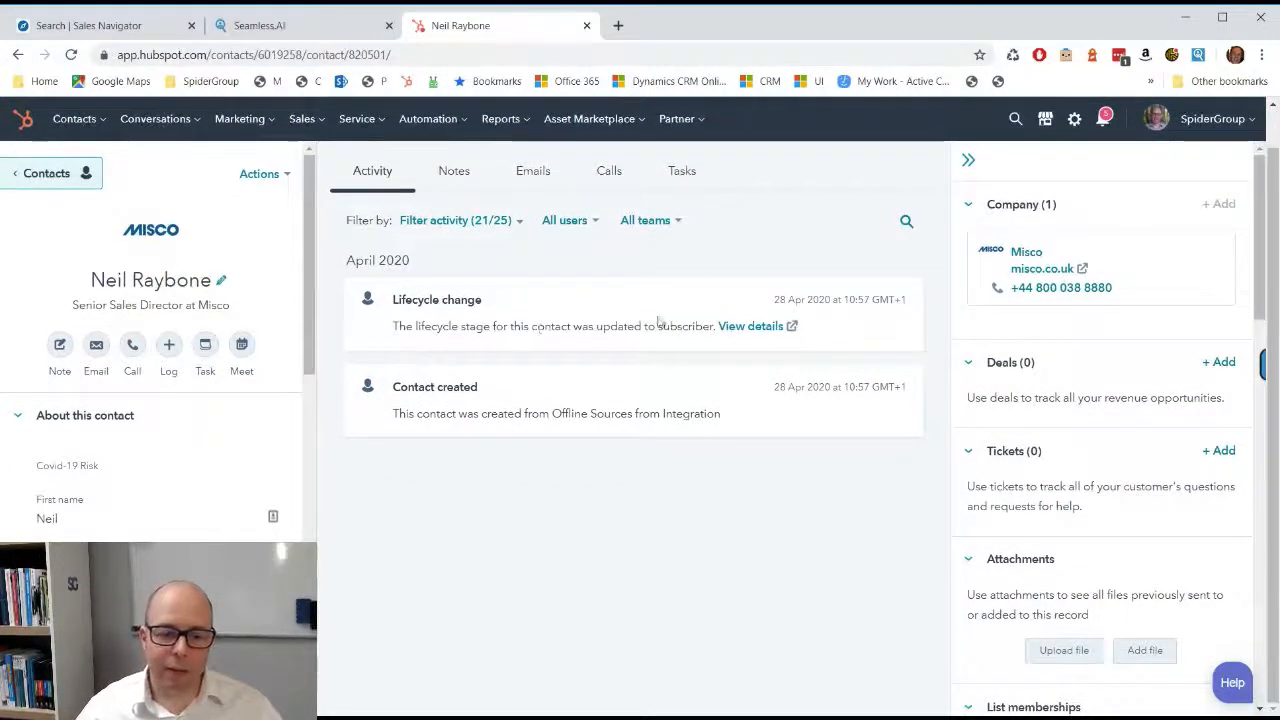
mouse_move(585, 265)
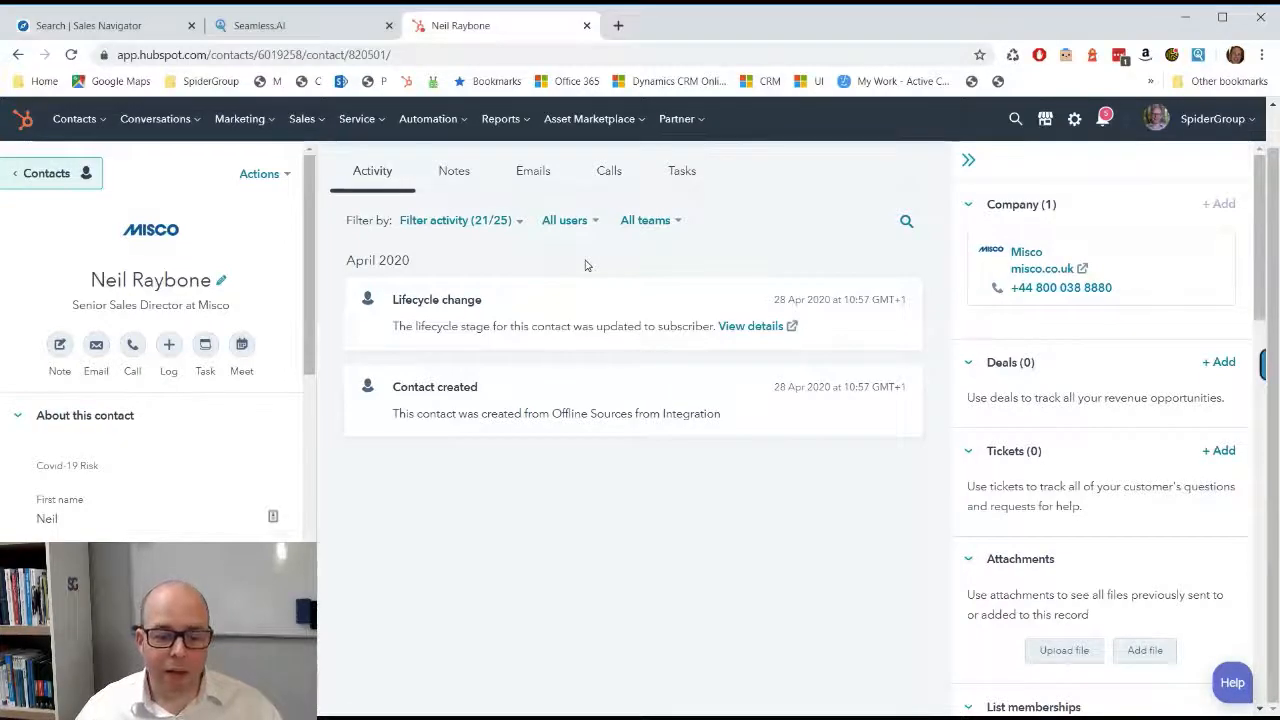
mouse_move(590, 583)
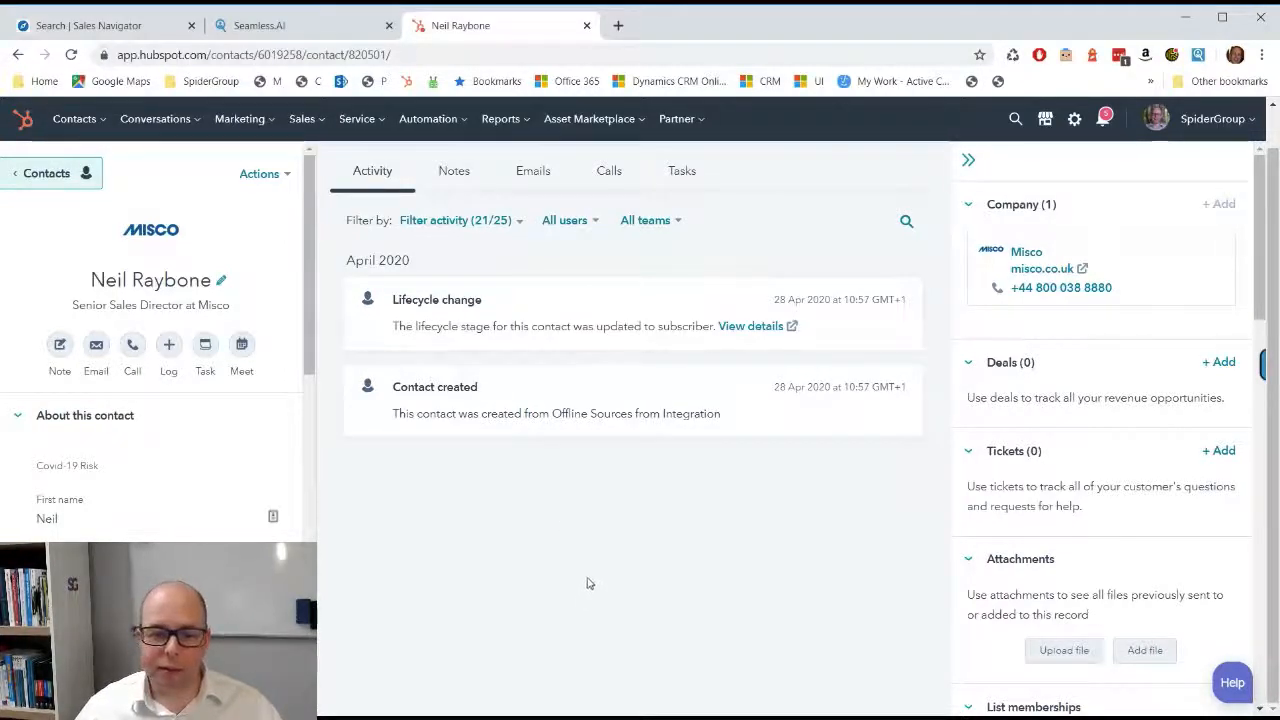